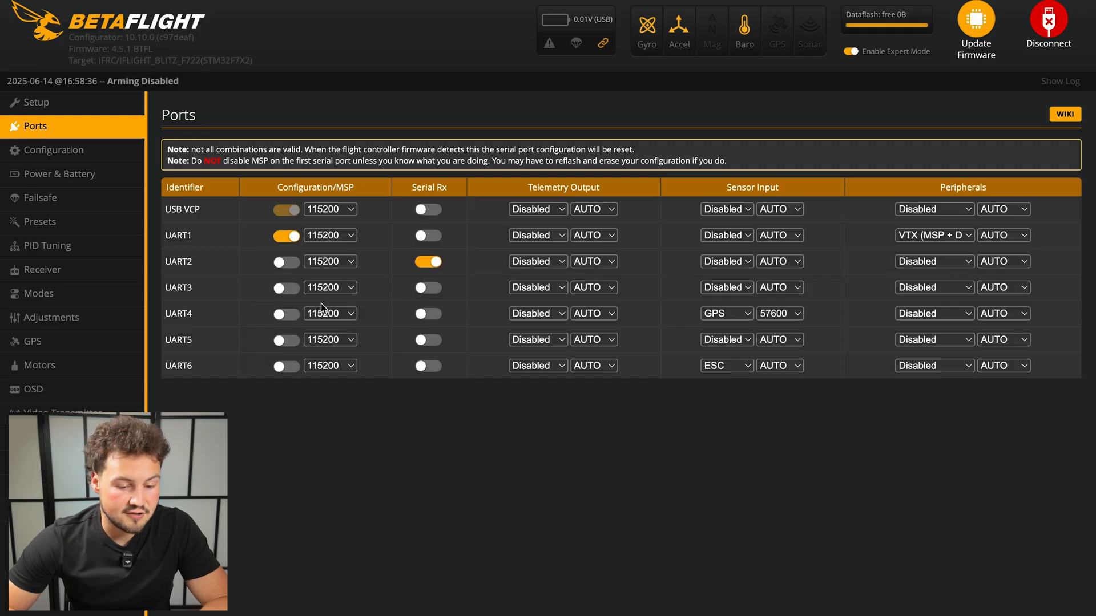
{"action": "mouse_move", "coordinate": [218, 329]}
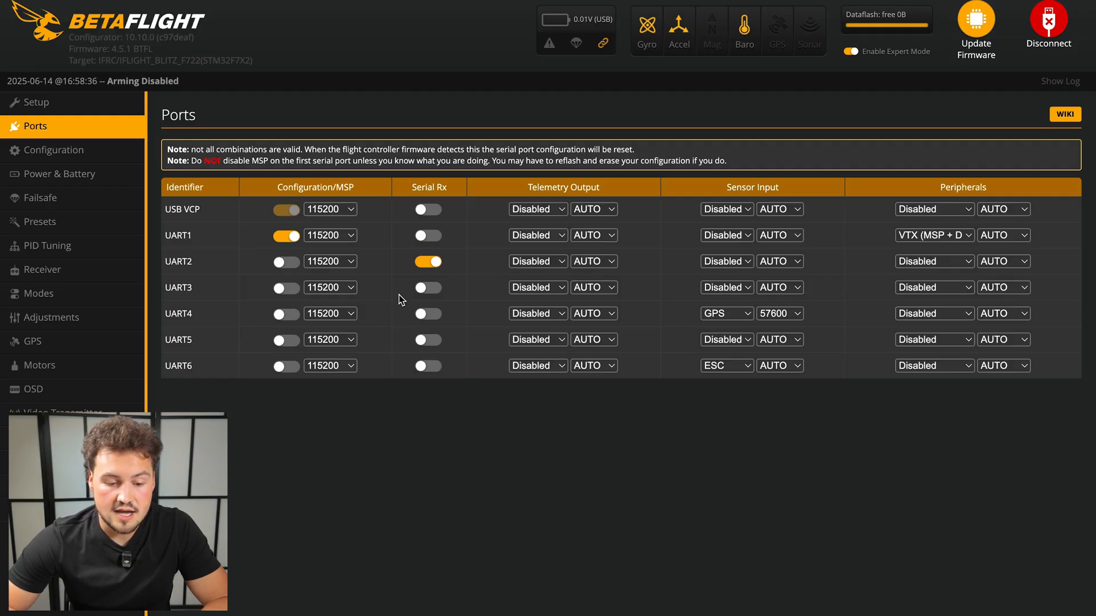
{"action": "mouse_move", "coordinate": [258, 316]}
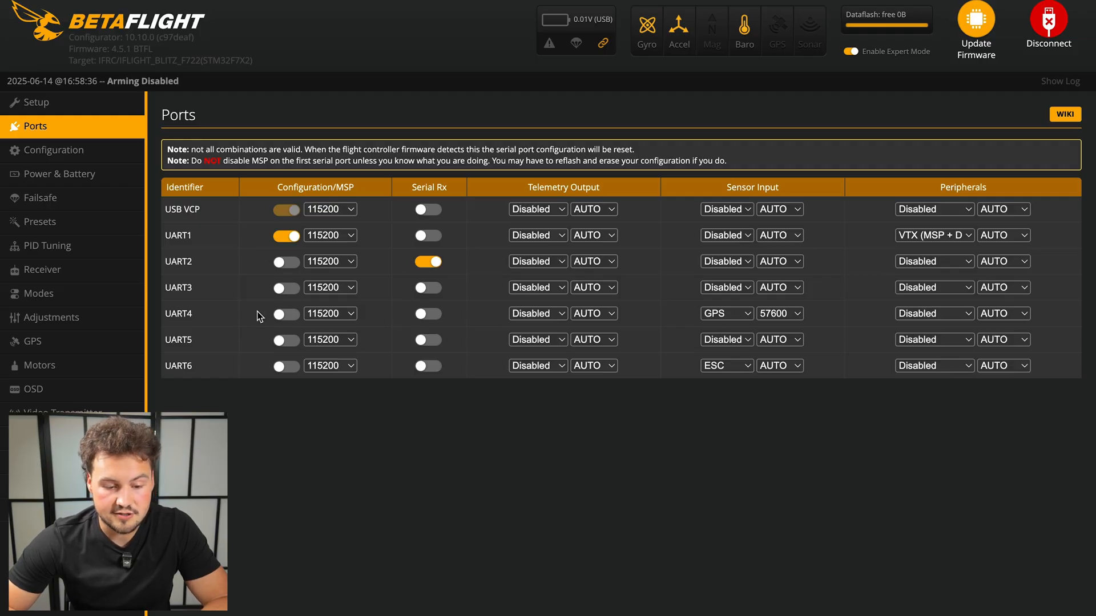
{"action": "mouse_move", "coordinate": [729, 318]}
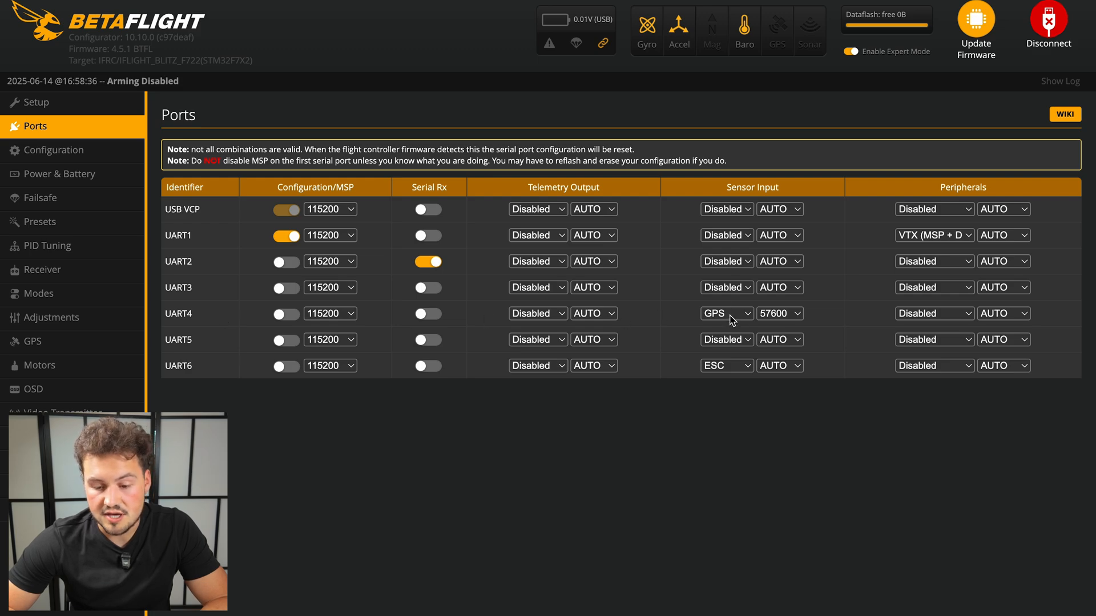
Keep the GPS port baud rate at 57600 and view the GPS status page
{"action": "left_click", "coordinate": [778, 235]}
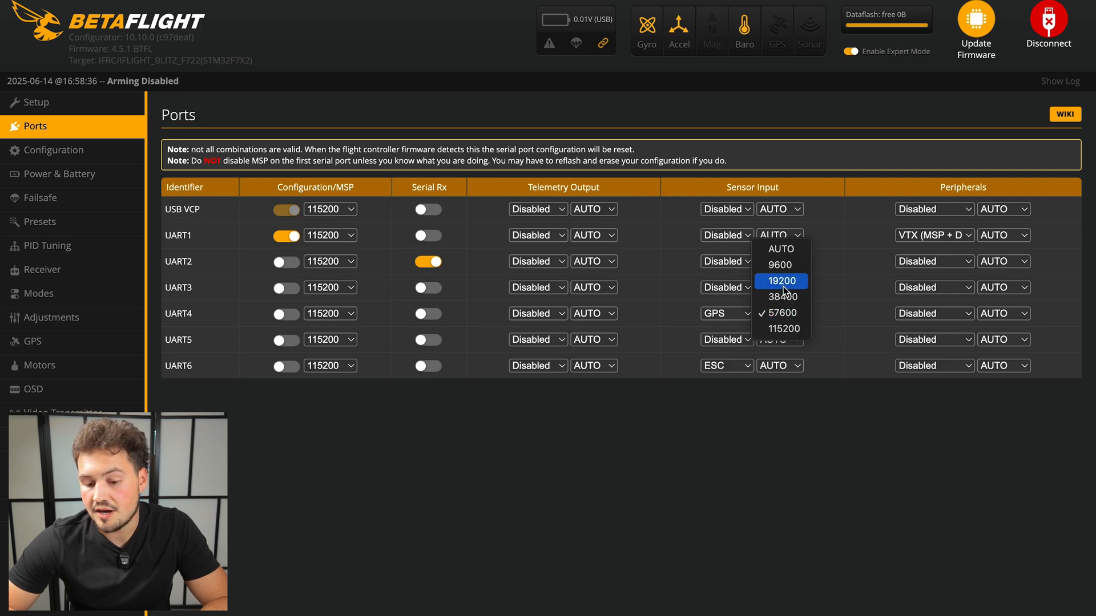
{"action": "mouse_move", "coordinate": [783, 329]}
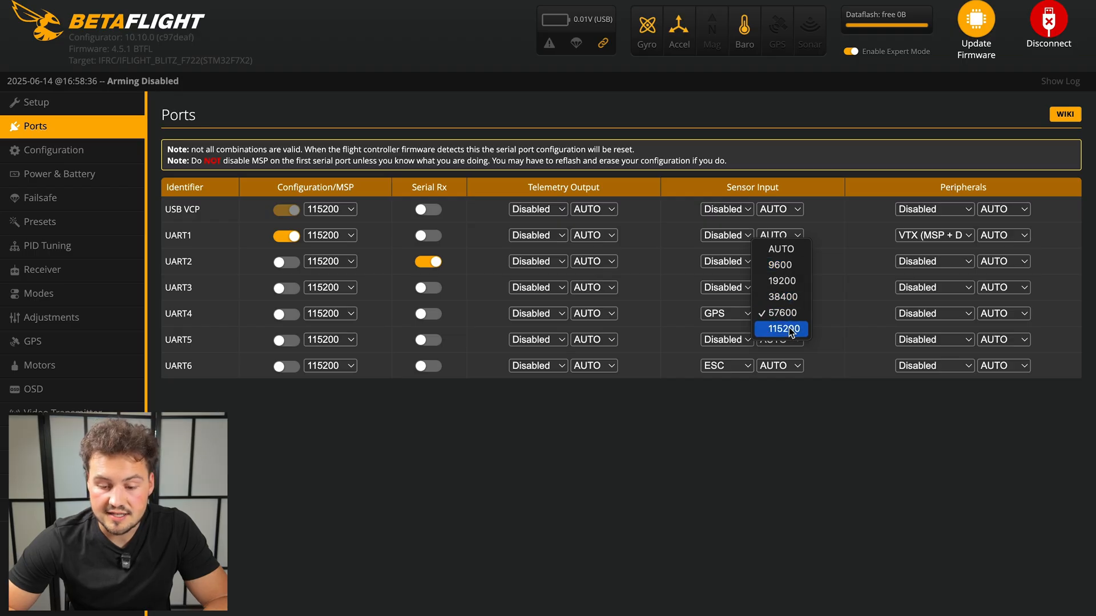
{"action": "mouse_move", "coordinate": [781, 296]}
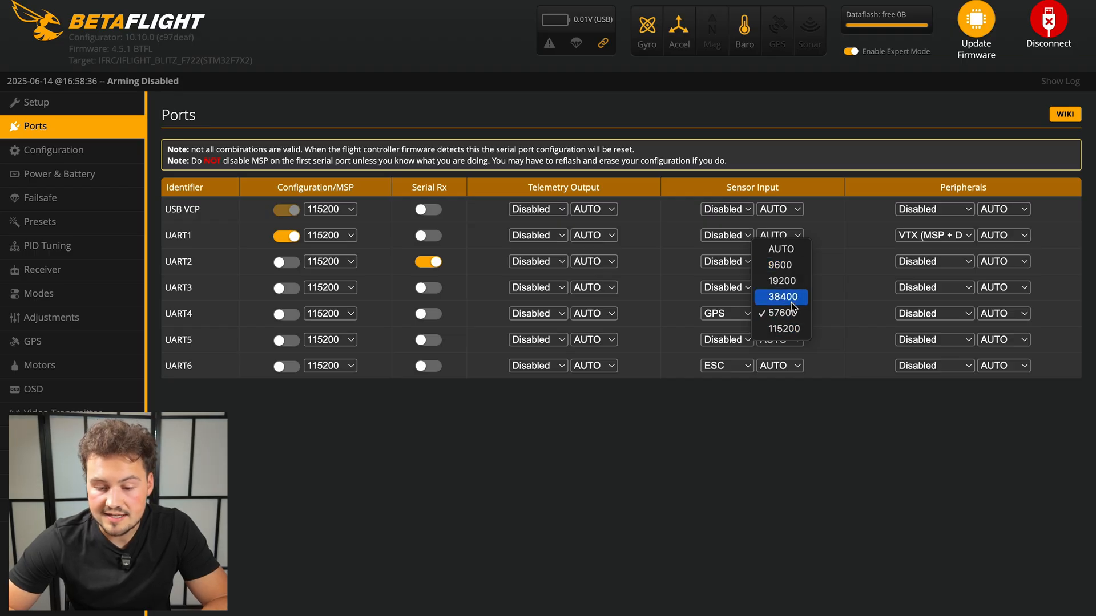
{"action": "mouse_move", "coordinate": [781, 312]}
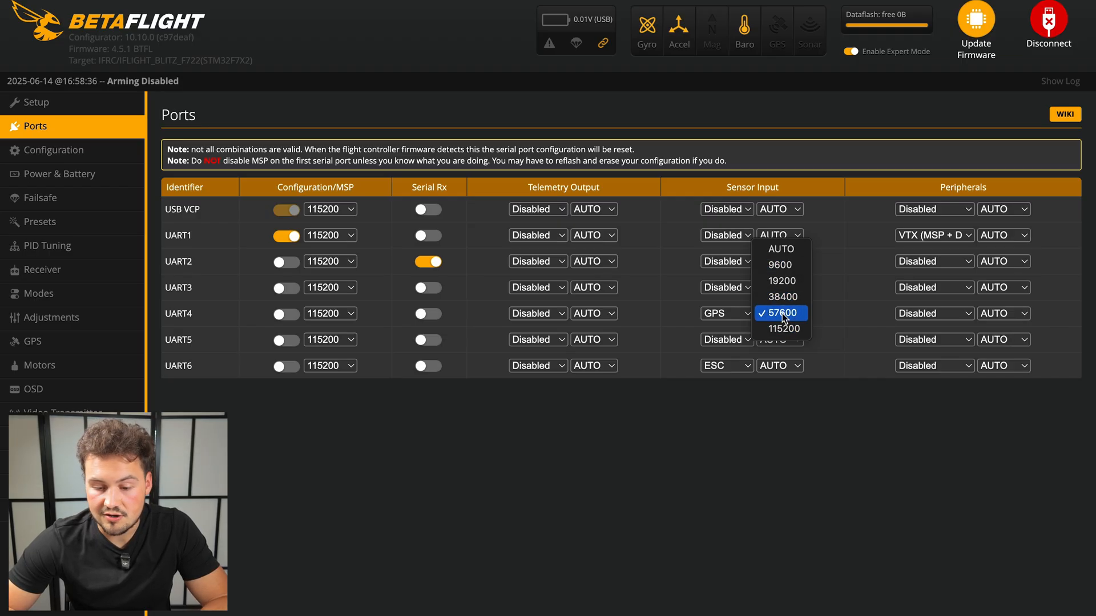
{"action": "left_click", "coordinate": [53, 150]}
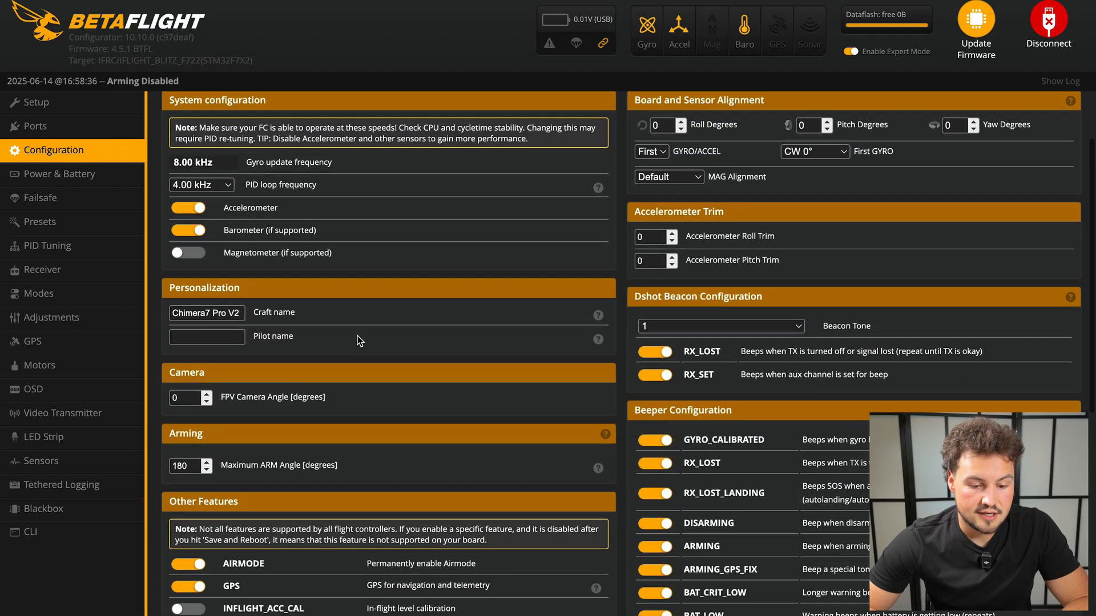
{"action": "scroll", "scroll_direction": "down", "scroll_amount": 3}
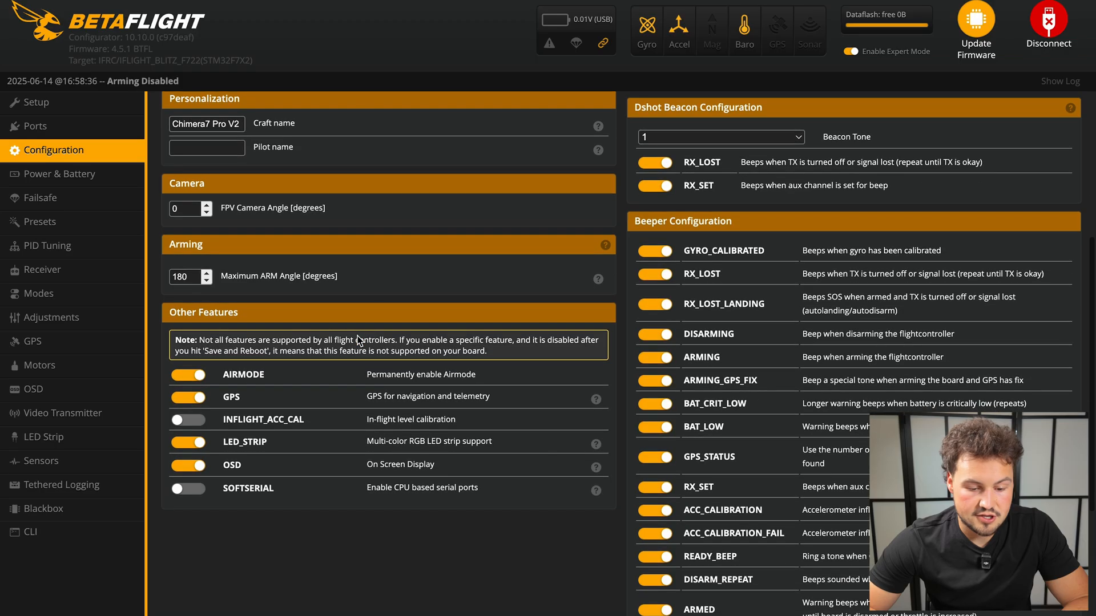
{"action": "mouse_move", "coordinate": [256, 407]}
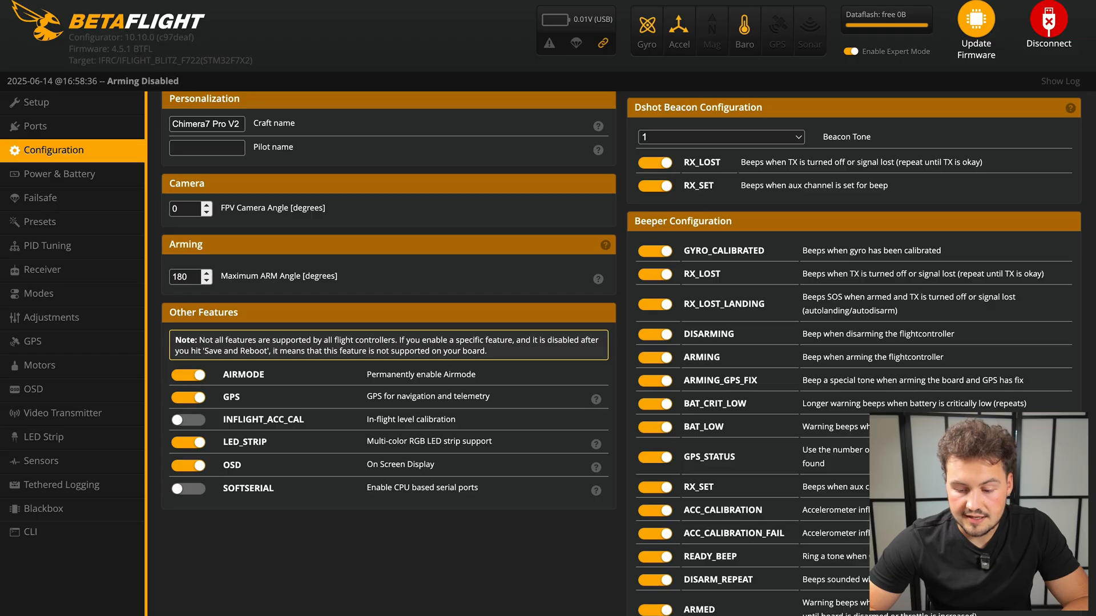
{"action": "left_click", "coordinate": [31, 342]}
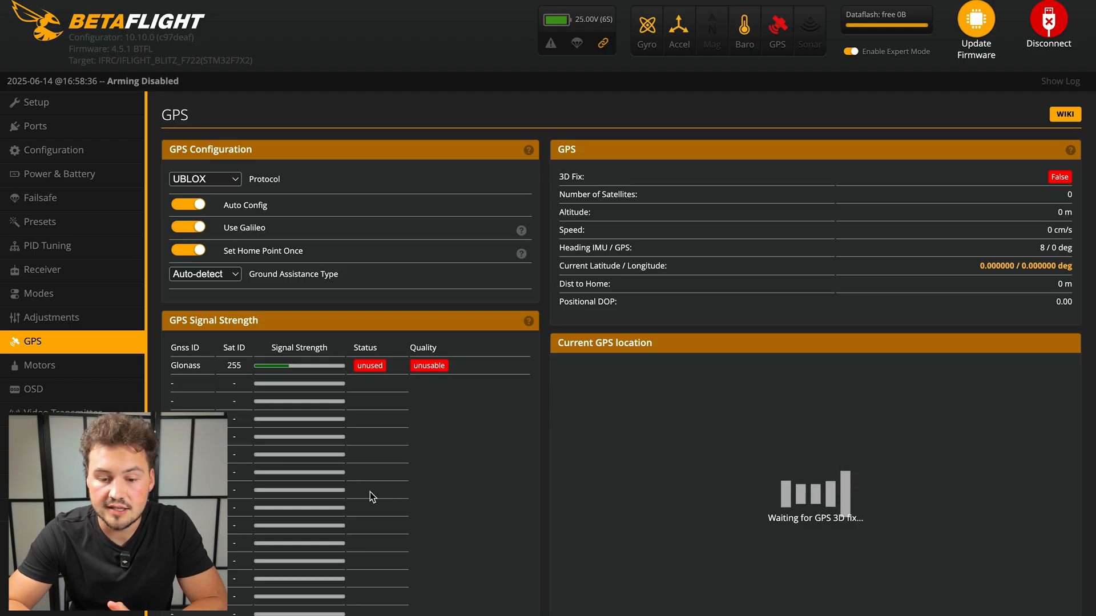
{"action": "left_click", "coordinate": [205, 178]}
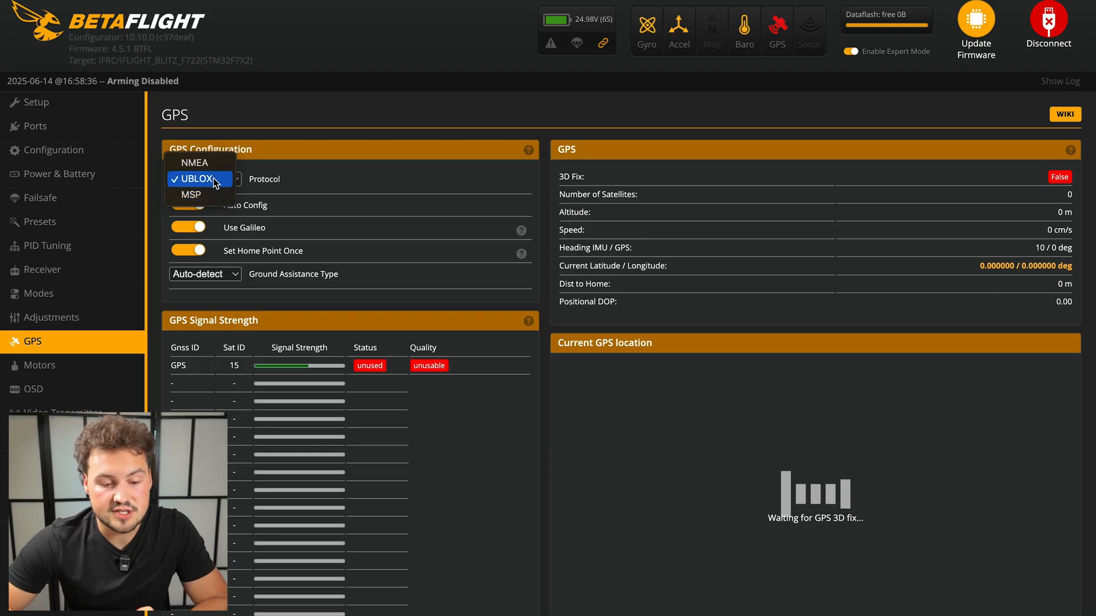
{"action": "left_click", "coordinate": [199, 178]}
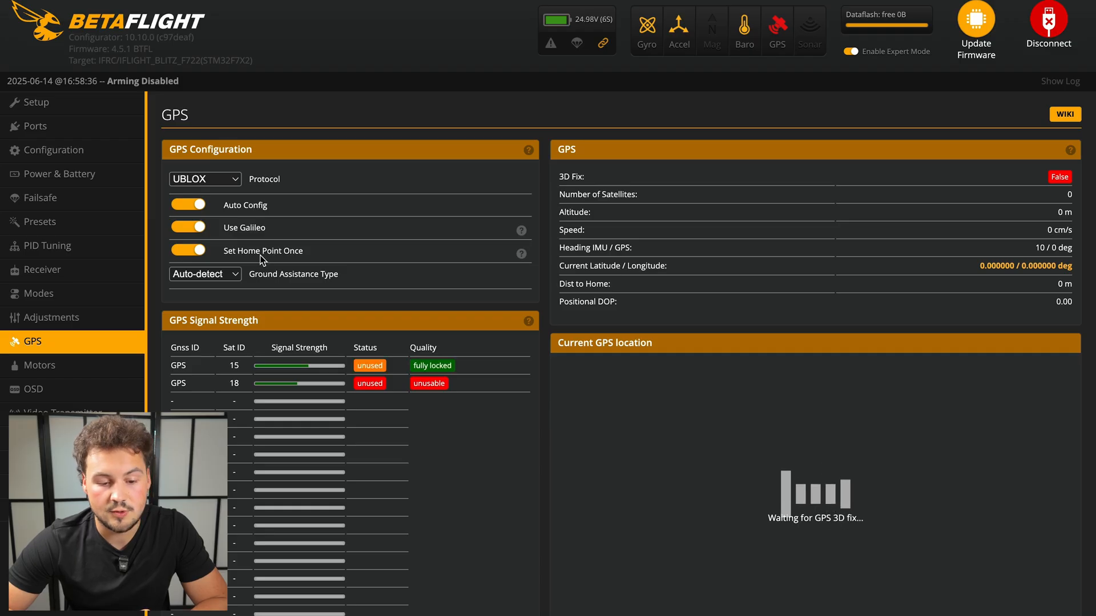
{"action": "mouse_move", "coordinate": [287, 274]}
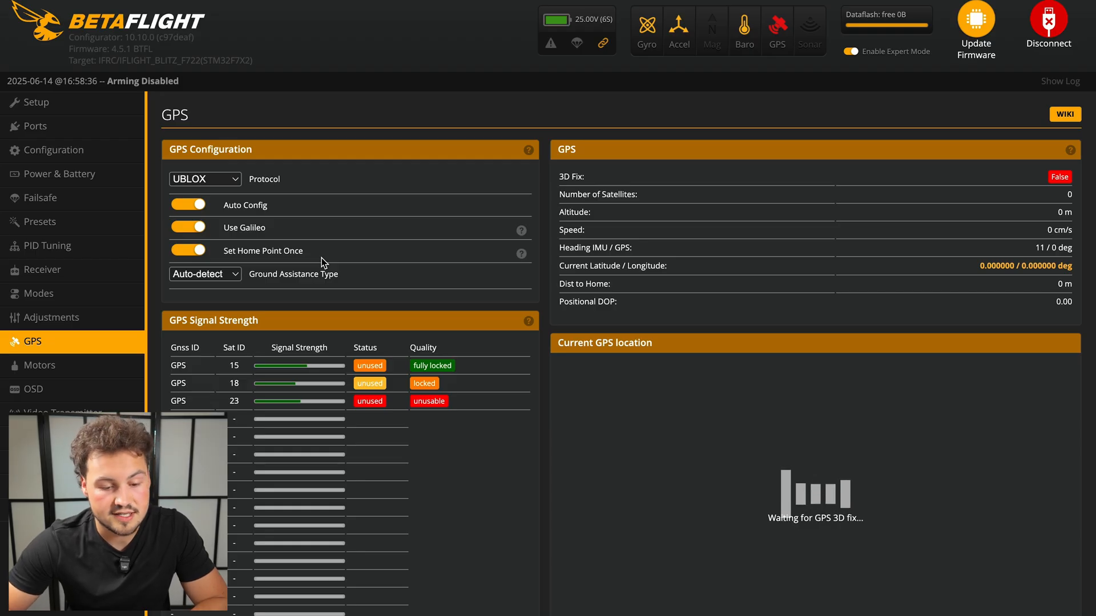
Review the Failsafe Stage 1 fallback and Stage 2 GPS Rescue settings, then open Modes
{"action": "left_click", "coordinate": [40, 198]}
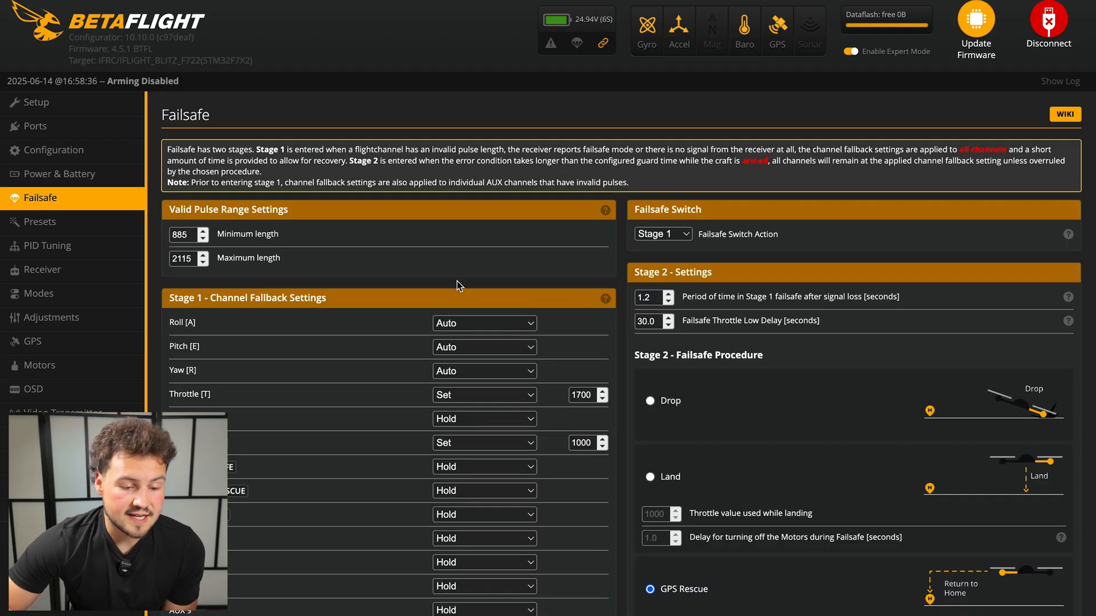
{"action": "mouse_move", "coordinate": [498, 213]}
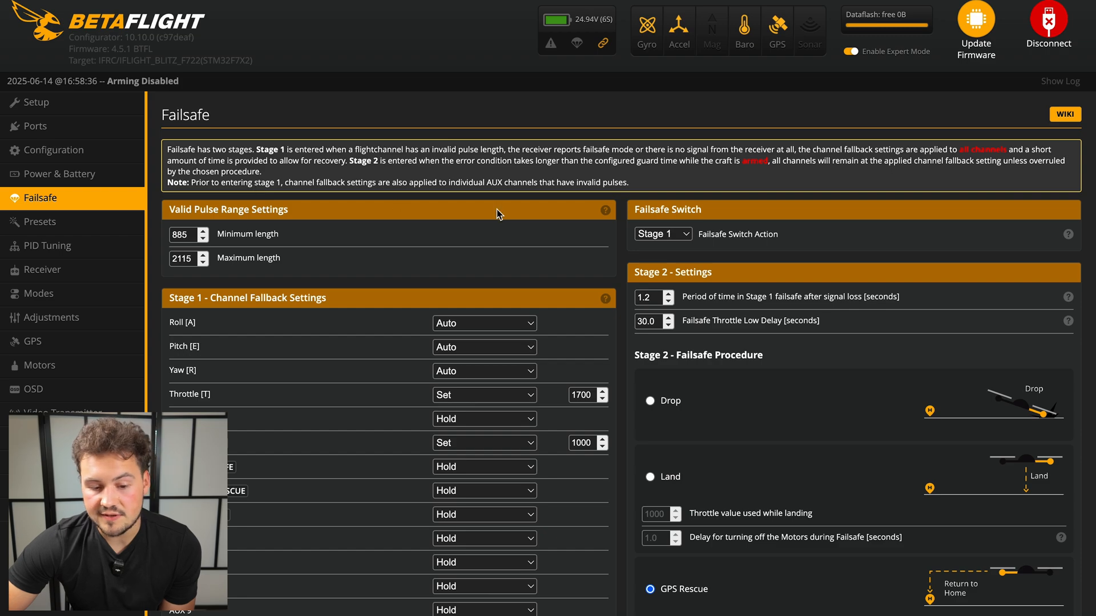
{"action": "scroll", "scroll_direction": "down", "scroll_amount": 3}
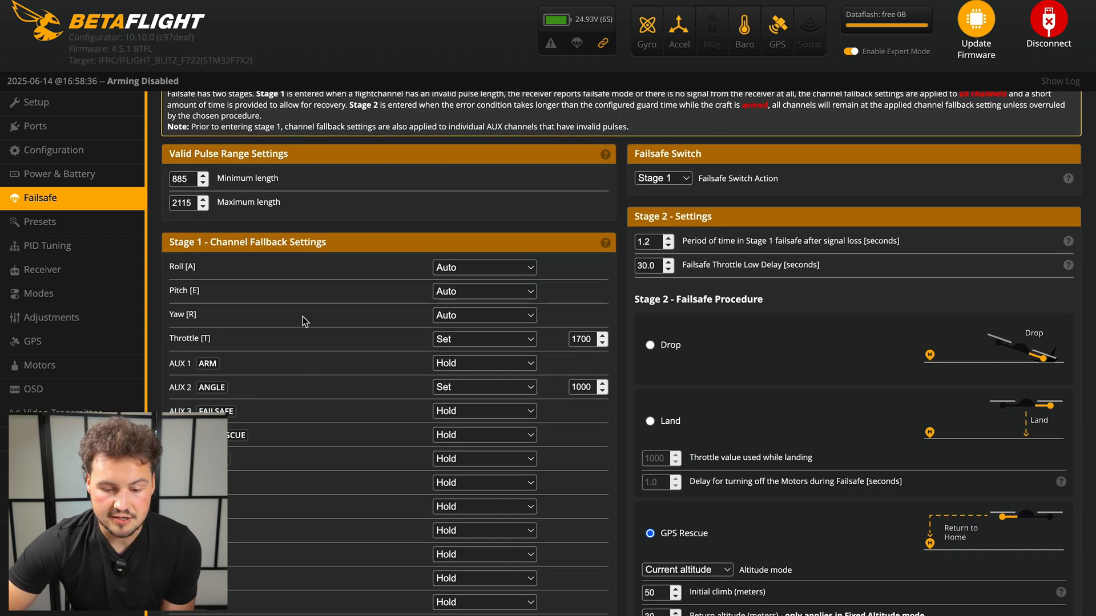
{"action": "scroll", "scroll_direction": "down", "scroll_amount": 3}
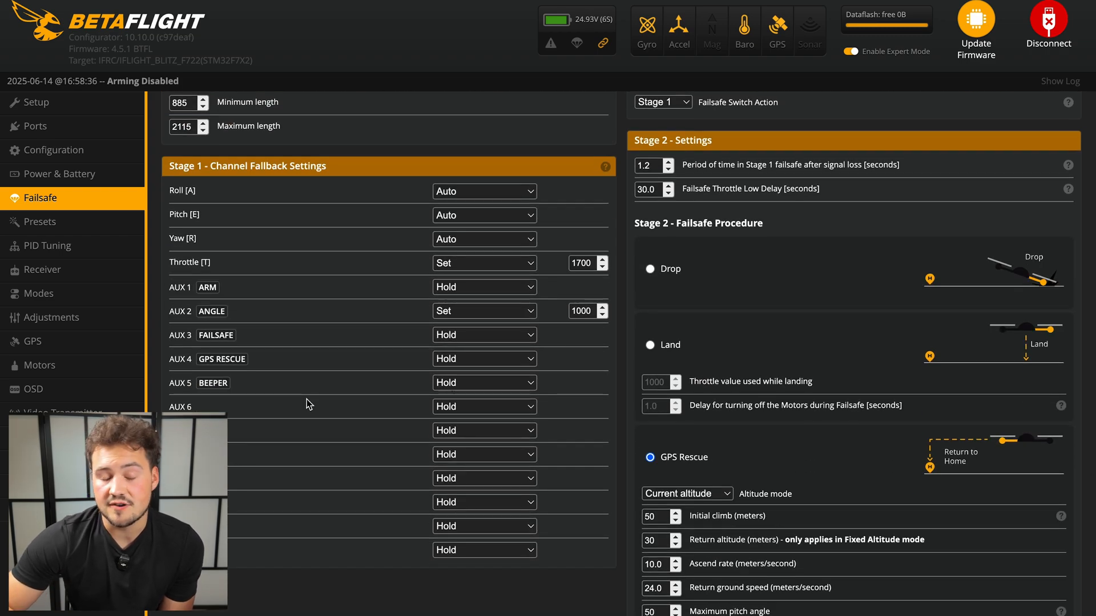
{"action": "mouse_move", "coordinate": [357, 287]}
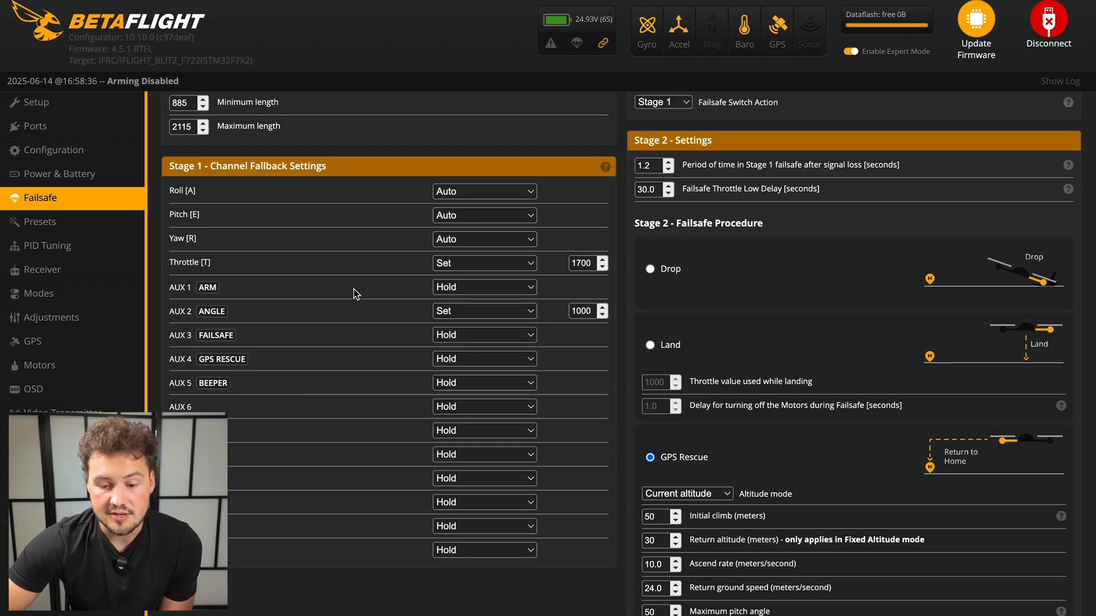
{"action": "scroll", "scroll_direction": "up", "scroll_amount": 3}
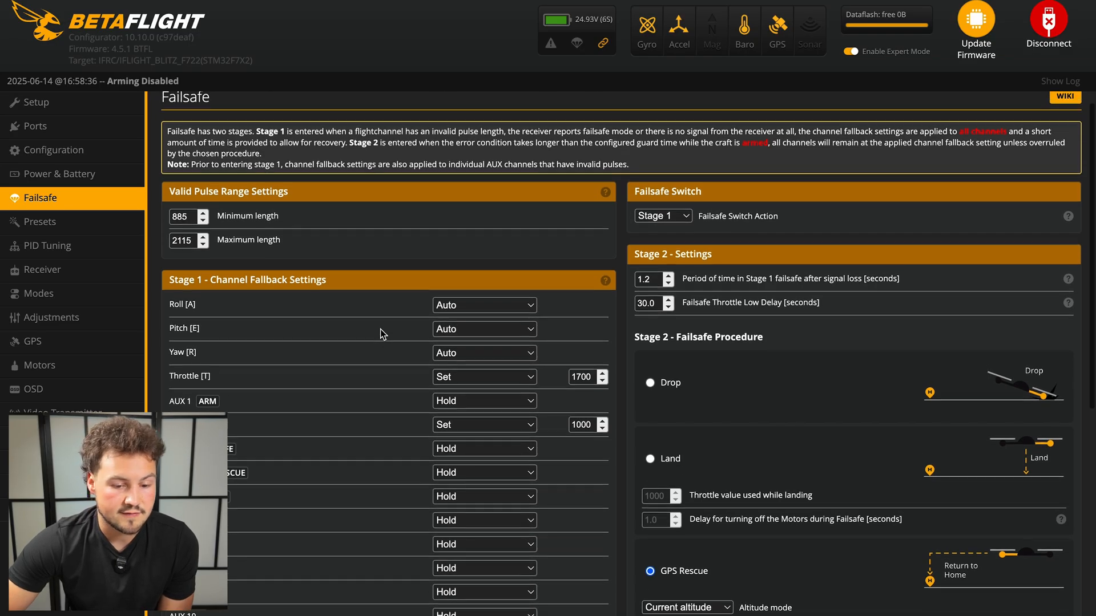
{"action": "scroll", "scroll_direction": "up", "scroll_amount": 3}
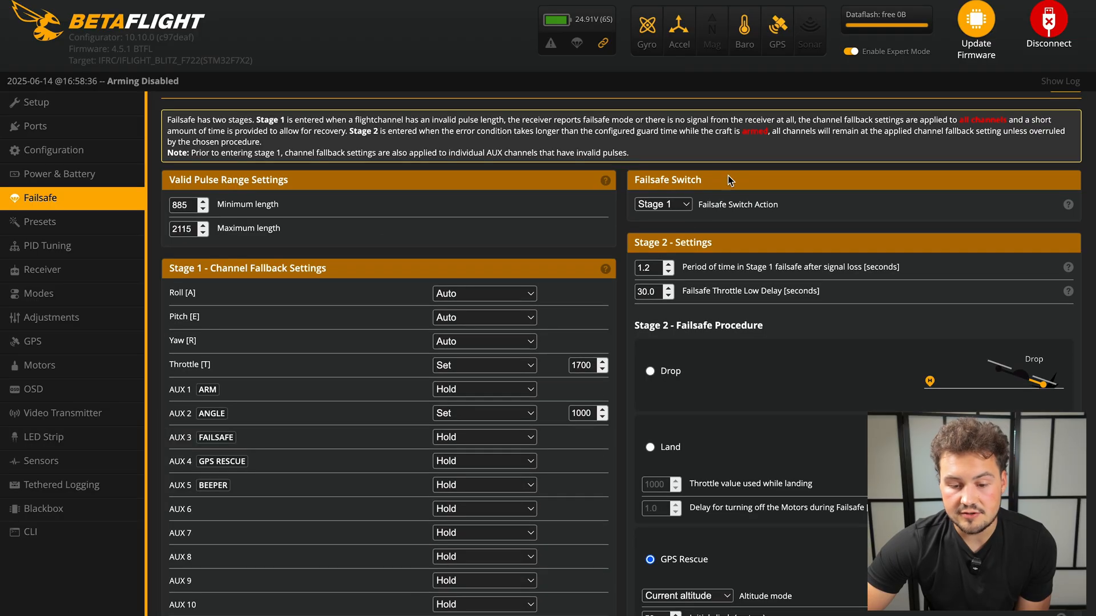
{"action": "scroll", "scroll_direction": "down", "scroll_amount": 3}
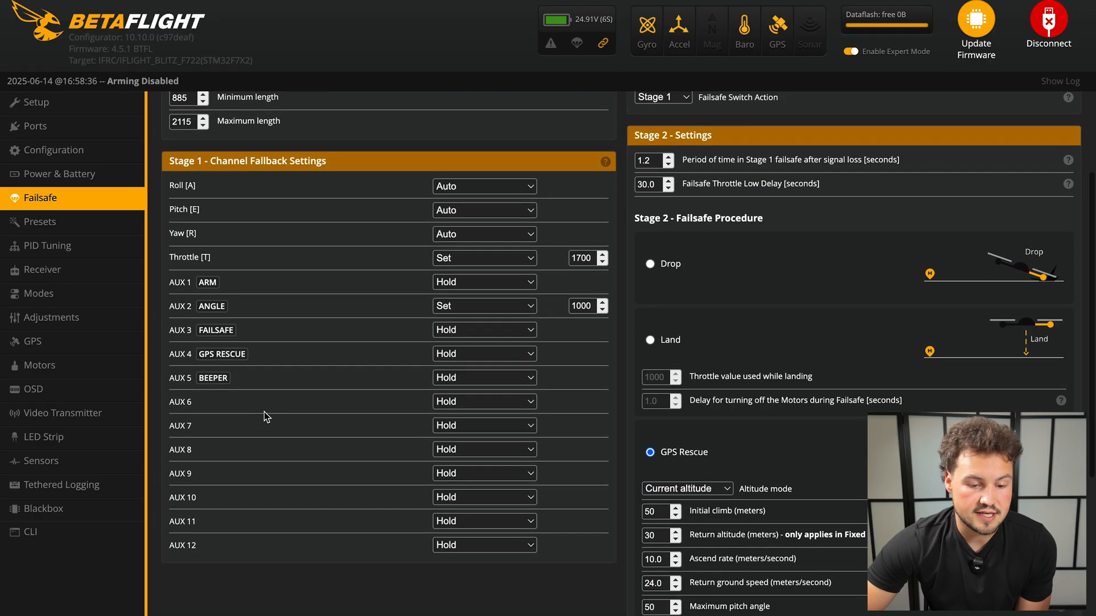
{"action": "mouse_move", "coordinate": [461, 190]}
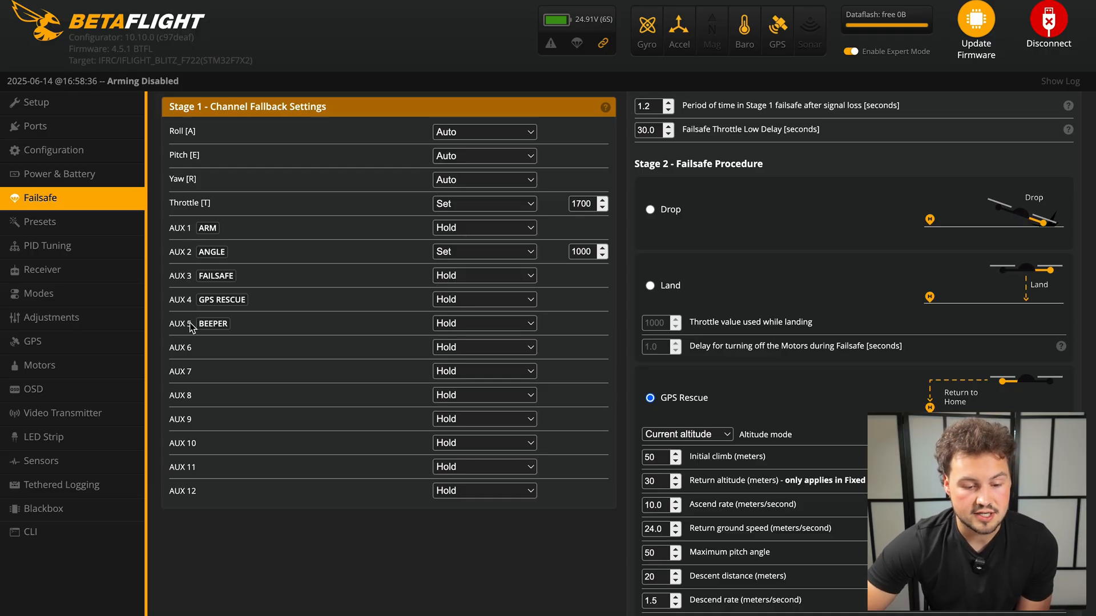
{"action": "scroll", "scroll_direction": "up", "scroll_amount": 3}
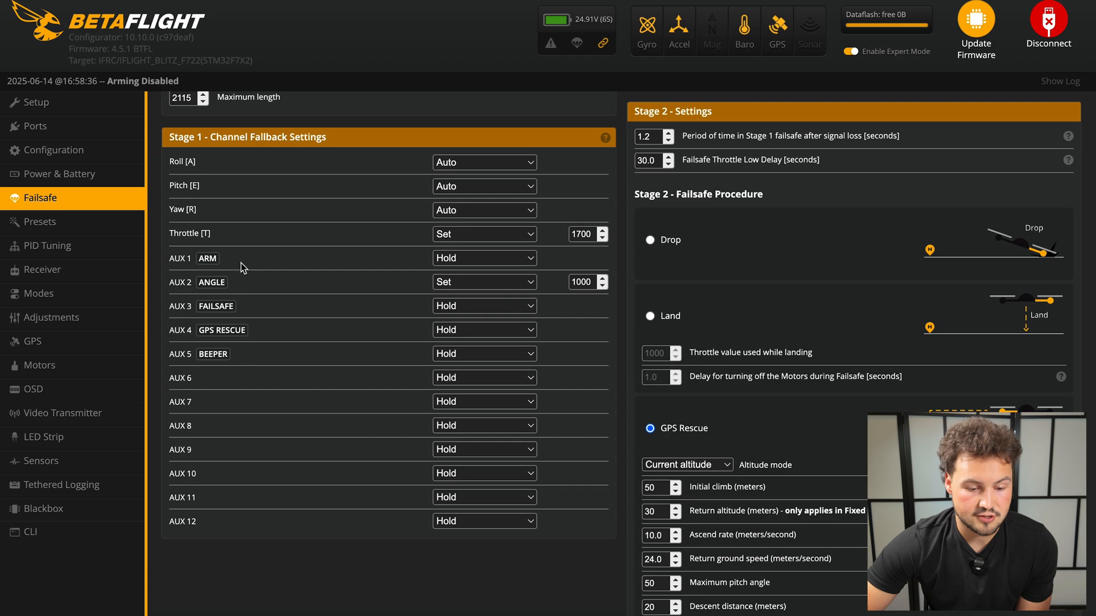
{"action": "mouse_move", "coordinate": [259, 273]}
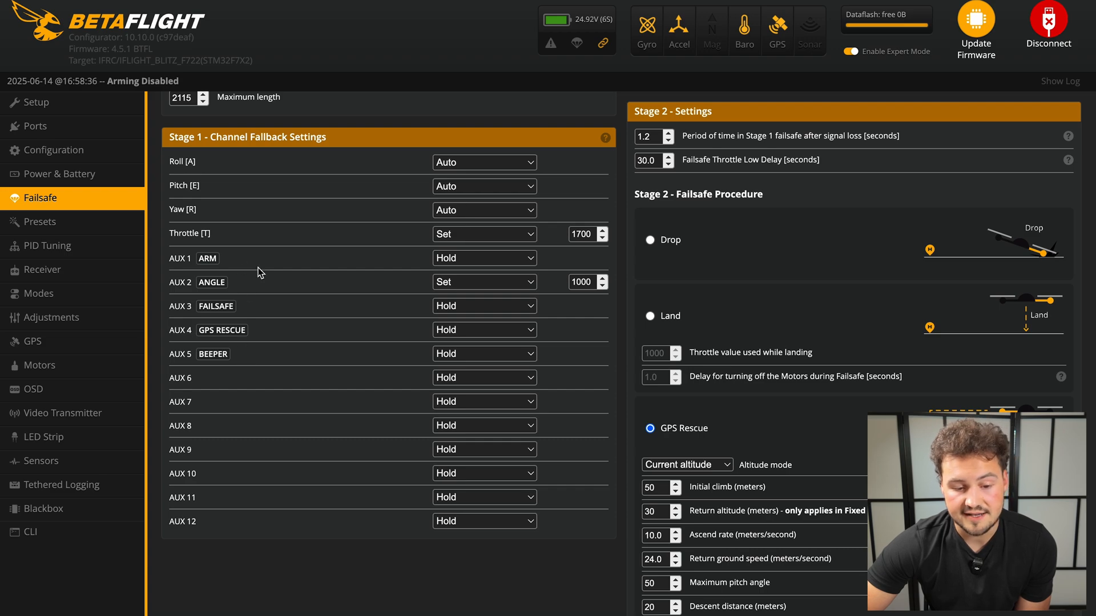
{"action": "left_click", "coordinate": [40, 293]}
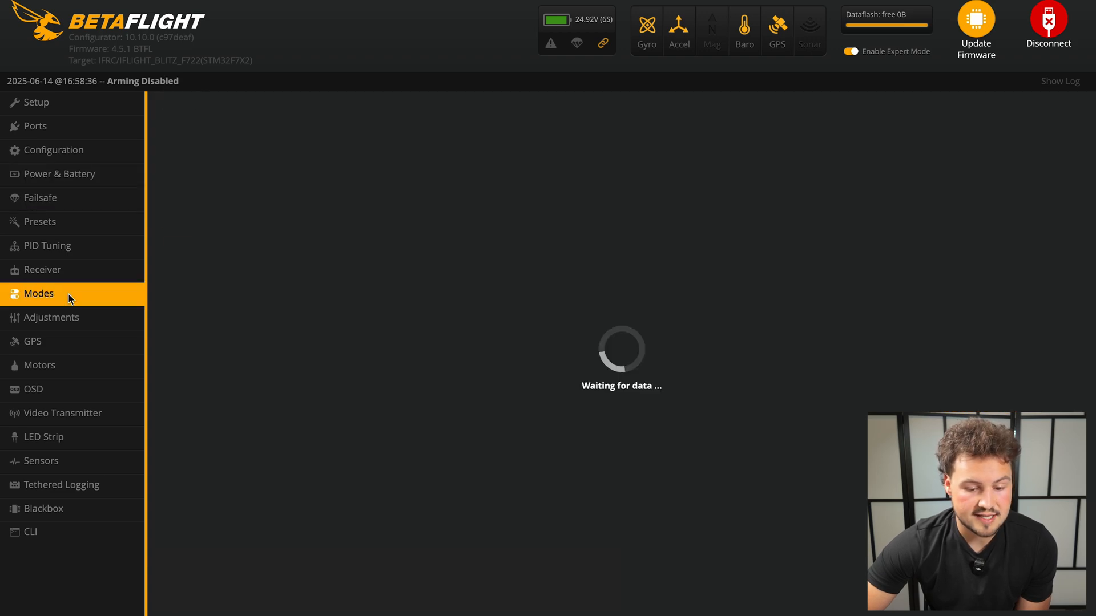
{"action": "left_click", "coordinate": [39, 294]}
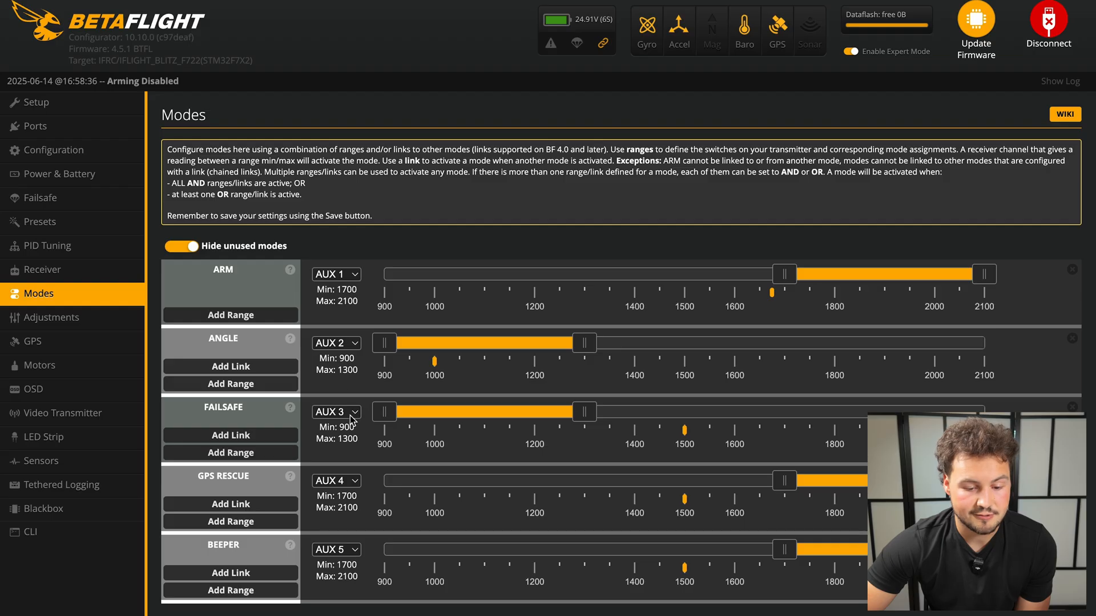
{"action": "mouse_move", "coordinate": [115, 188]}
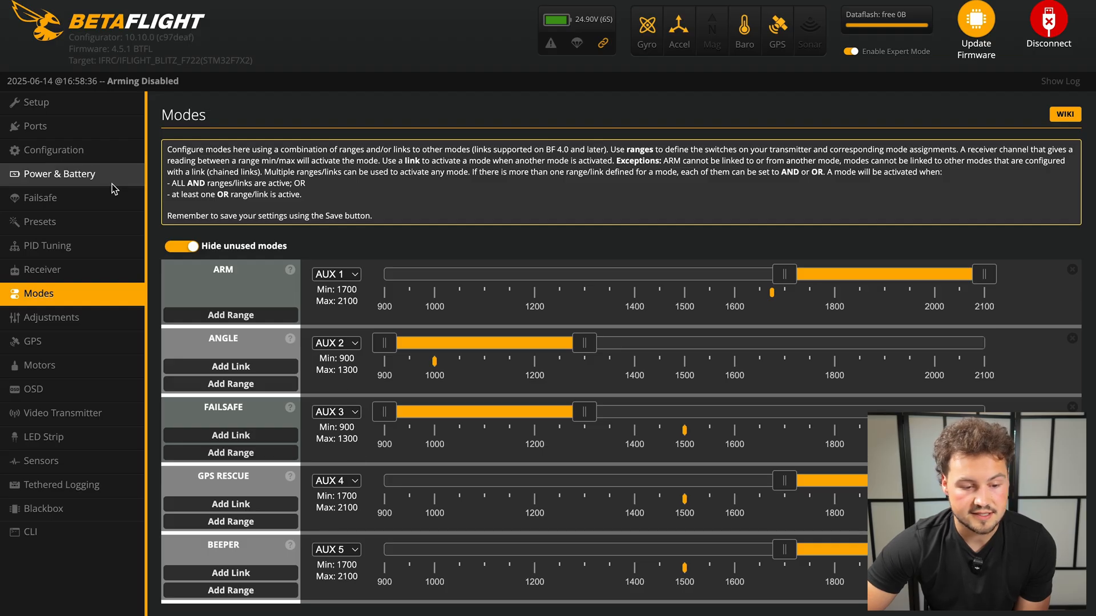
Set the AUX 2 Stage 1 fallback to a fixed 1000, keeping Throttle at 1700
{"action": "left_click", "coordinate": [40, 198]}
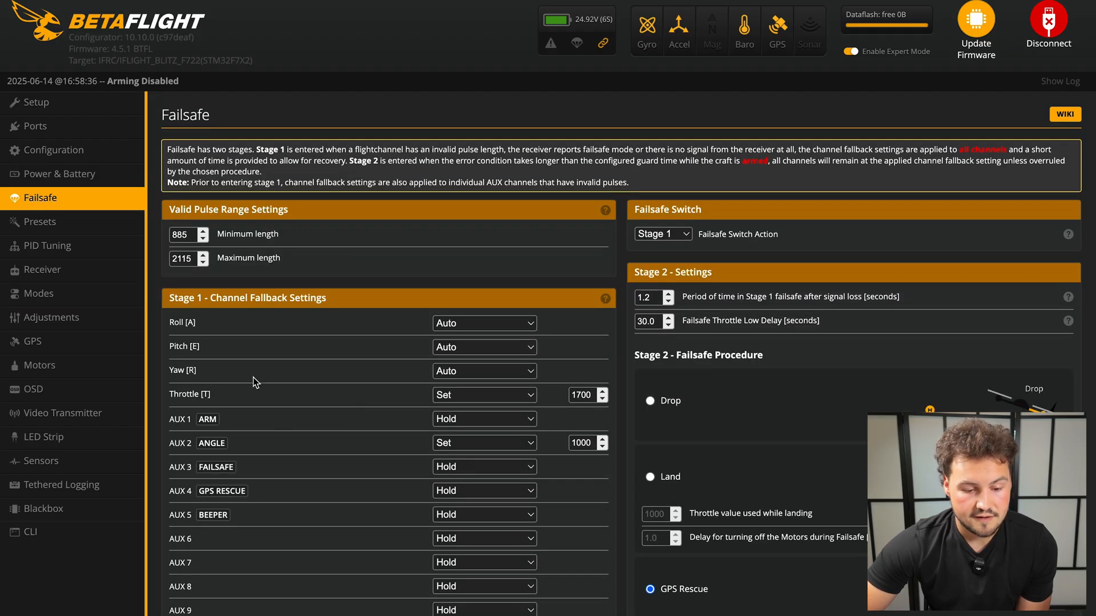
{"action": "scroll", "scroll_direction": "down", "scroll_amount": 3}
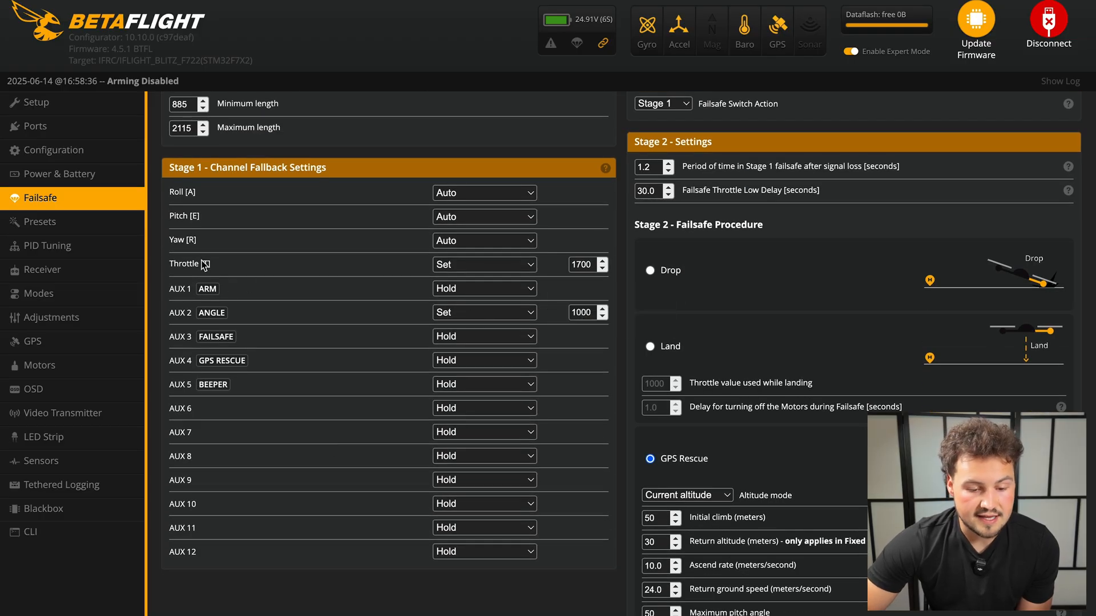
{"action": "mouse_move", "coordinate": [462, 312]}
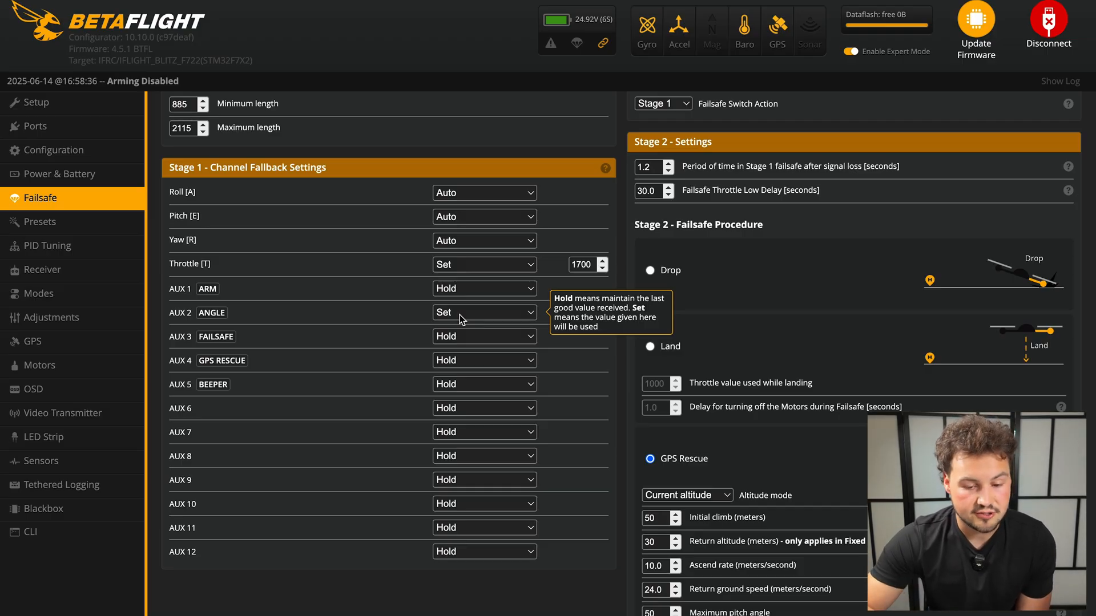
{"action": "left_click", "coordinate": [484, 312]}
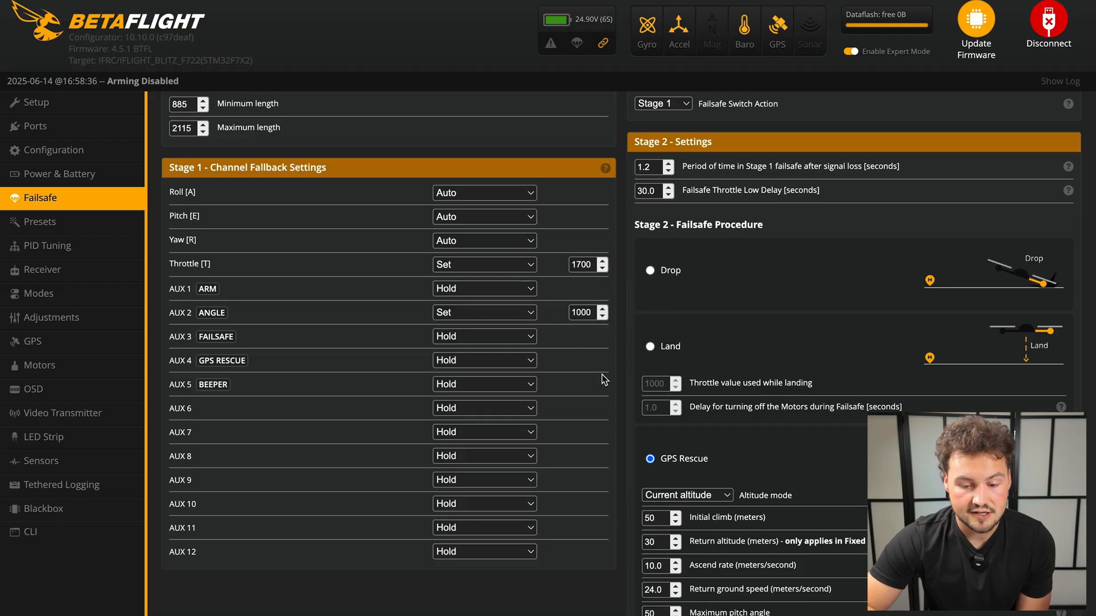
{"action": "scroll", "scroll_direction": "up", "scroll_amount": 3}
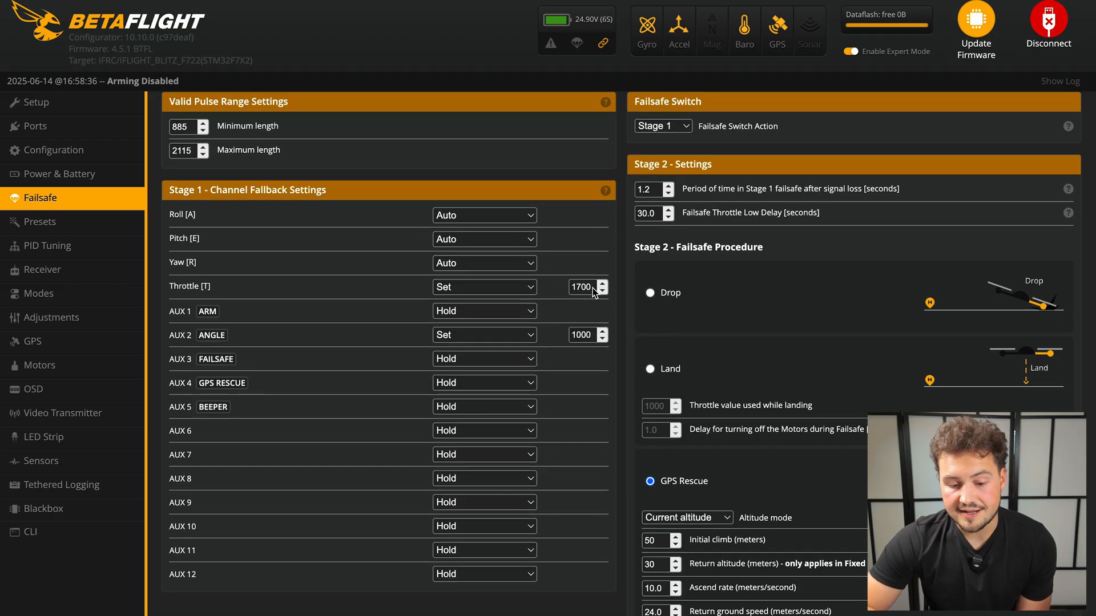
{"action": "mouse_move", "coordinate": [573, 296]}
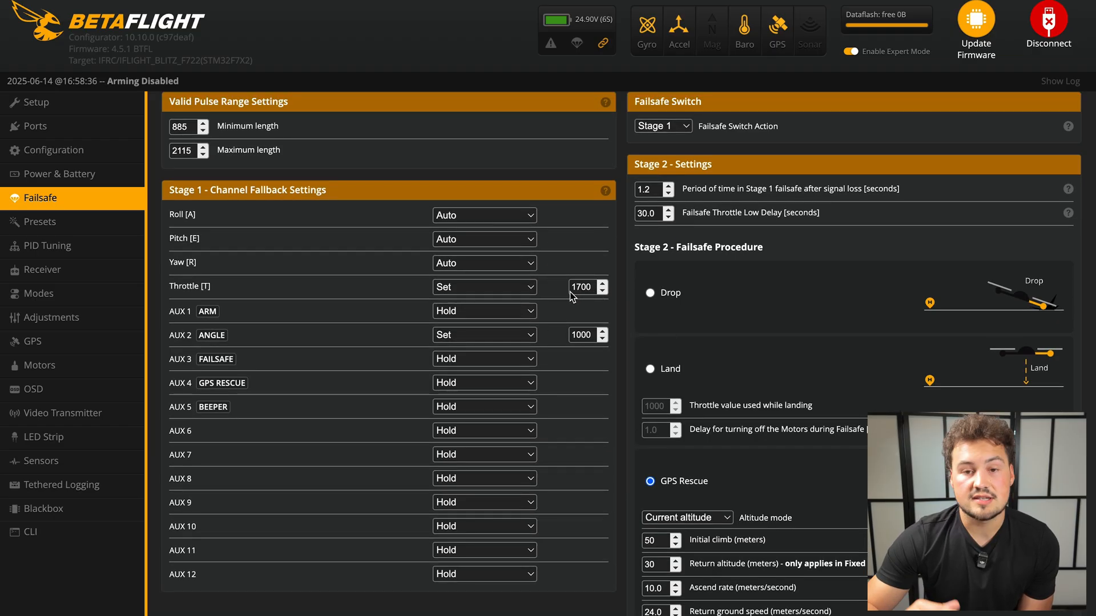
{"action": "scroll", "scroll_direction": "down", "scroll_amount": 3}
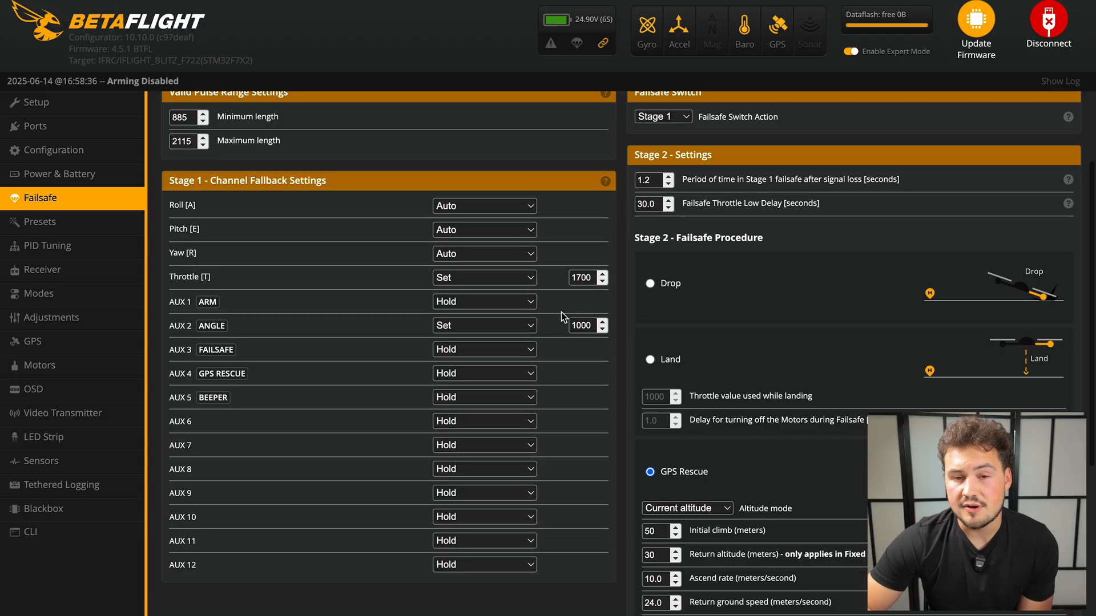
{"action": "mouse_move", "coordinate": [563, 289]}
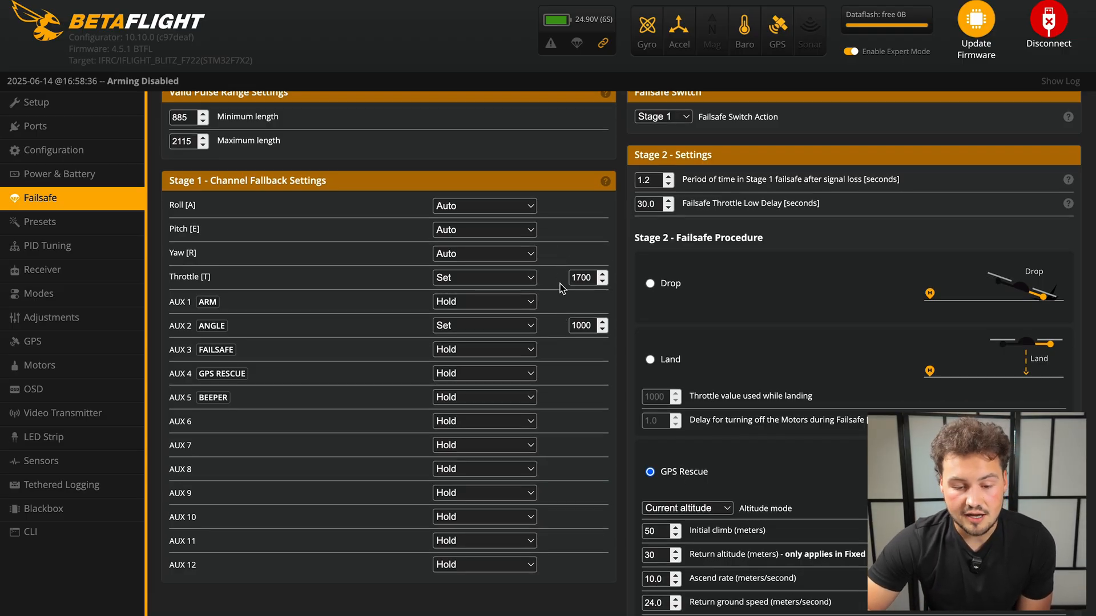
{"action": "mouse_move", "coordinate": [760, 47]}
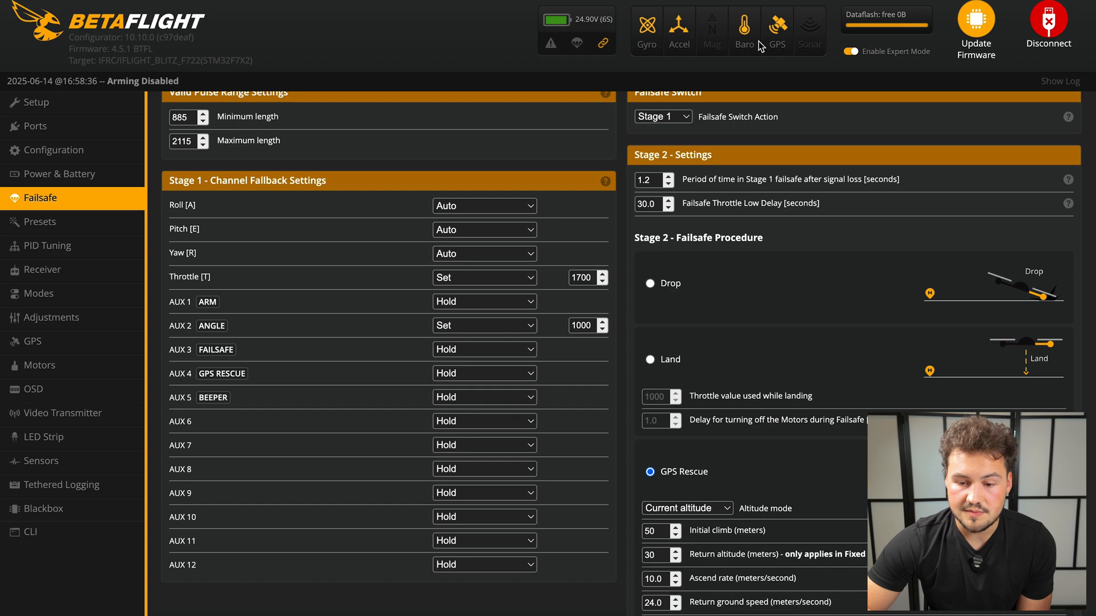
{"action": "mouse_move", "coordinate": [534, 374]}
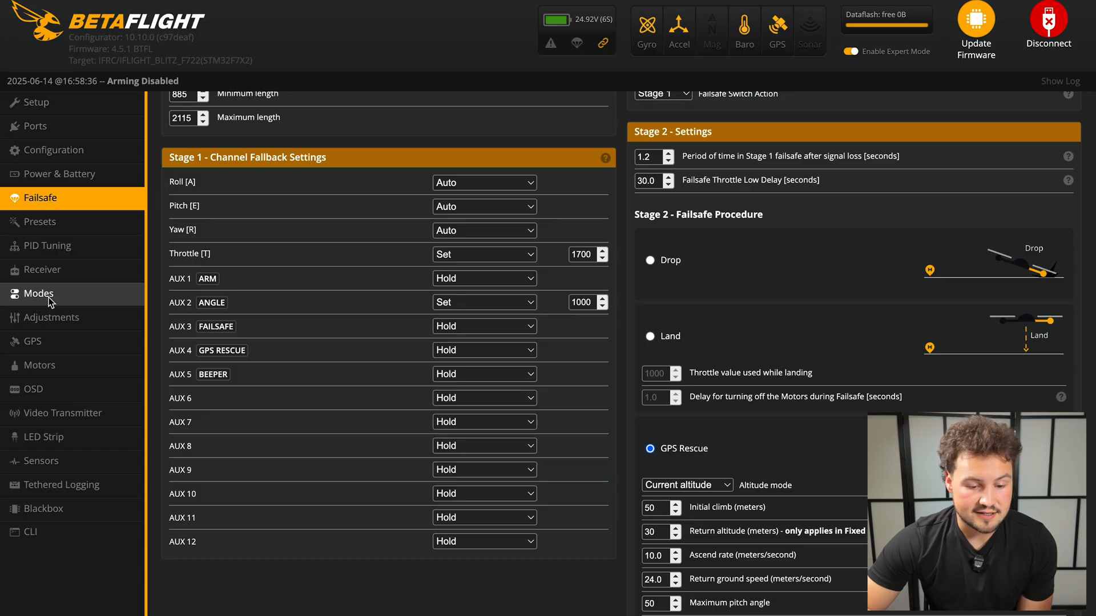
{"action": "left_click", "coordinate": [37, 294]}
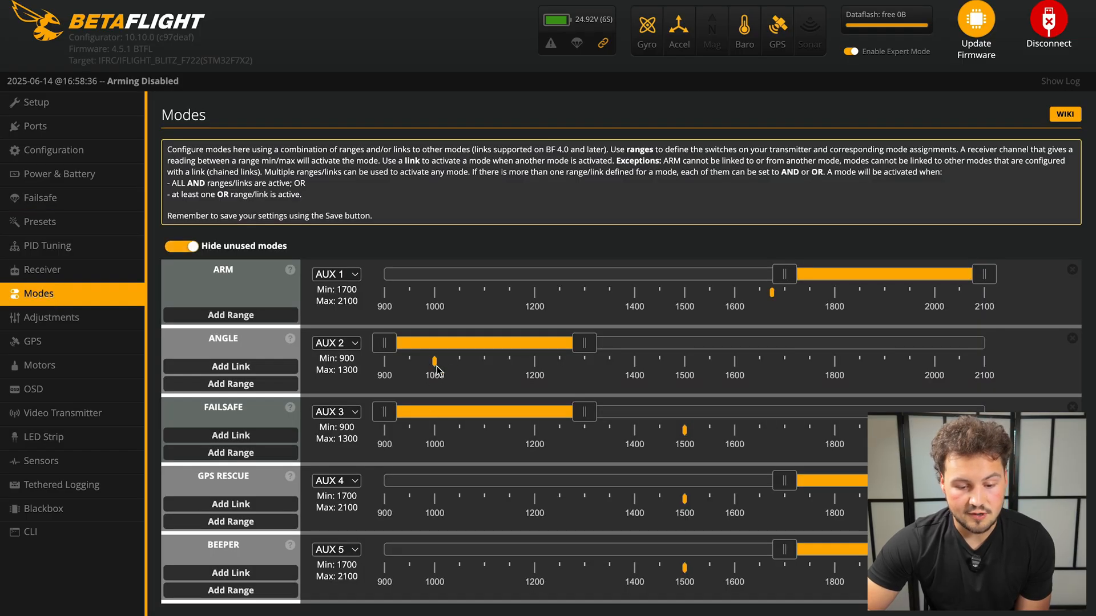
{"action": "mouse_move", "coordinate": [685, 368]}
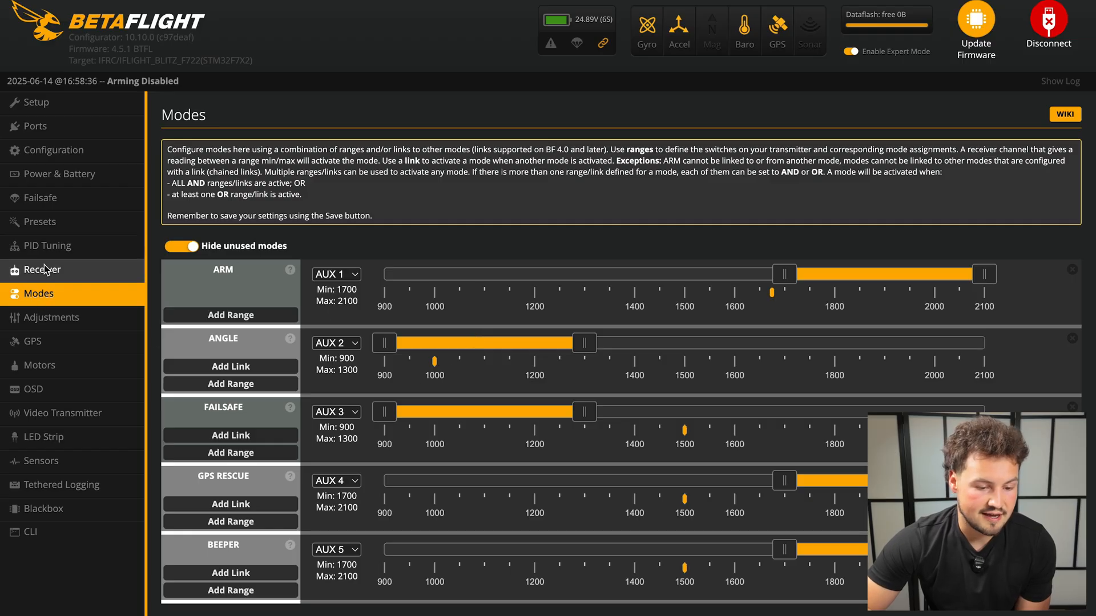
{"action": "left_click", "coordinate": [40, 198]}
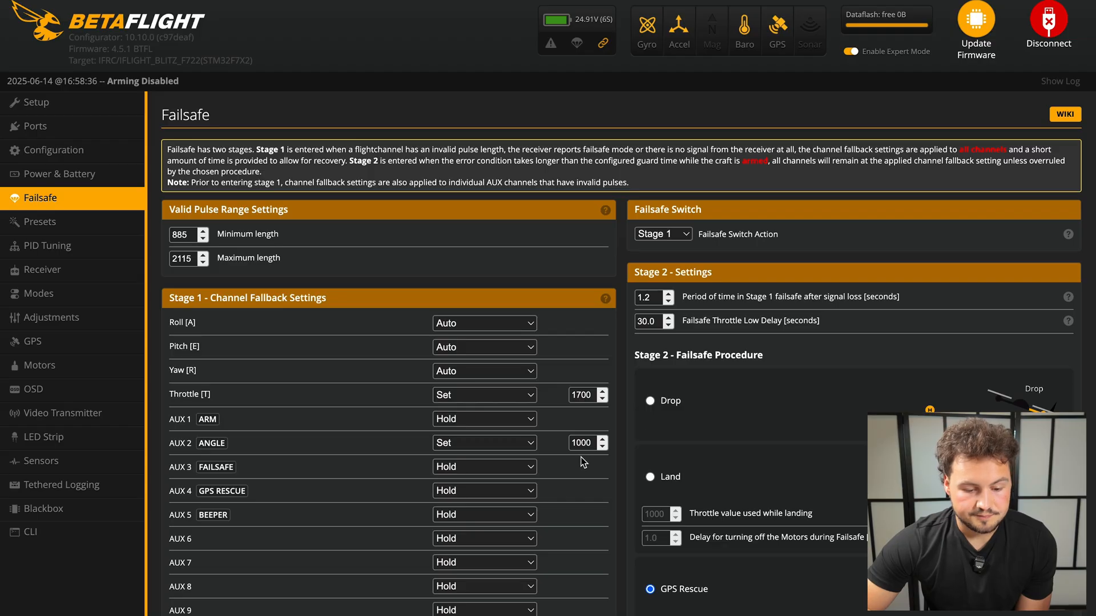
{"action": "scroll", "scroll_direction": "down", "scroll_amount": 3}
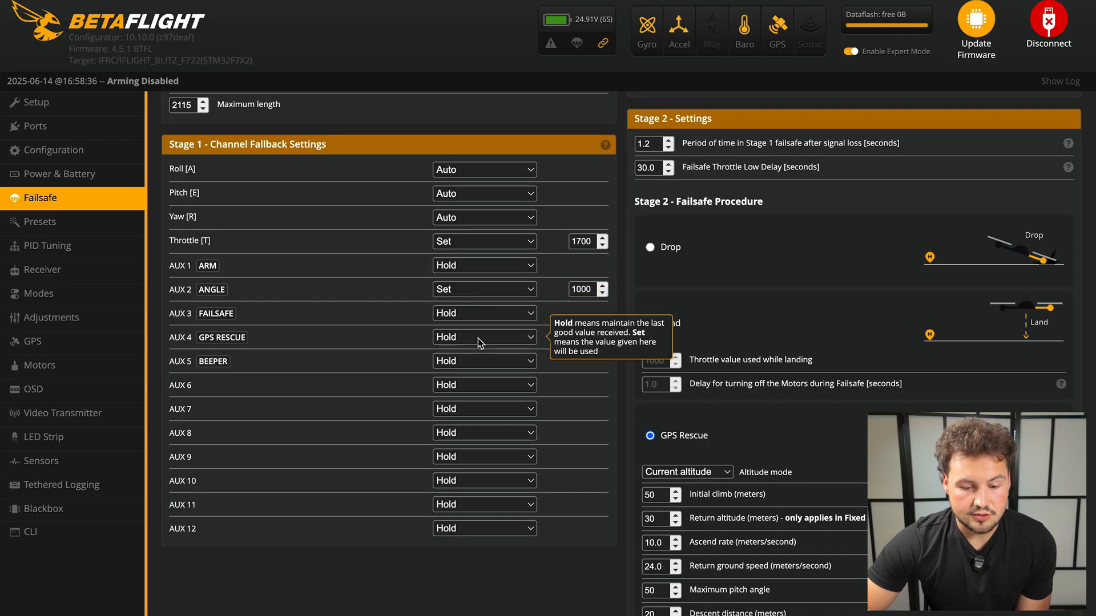
{"action": "mouse_move", "coordinate": [587, 390]}
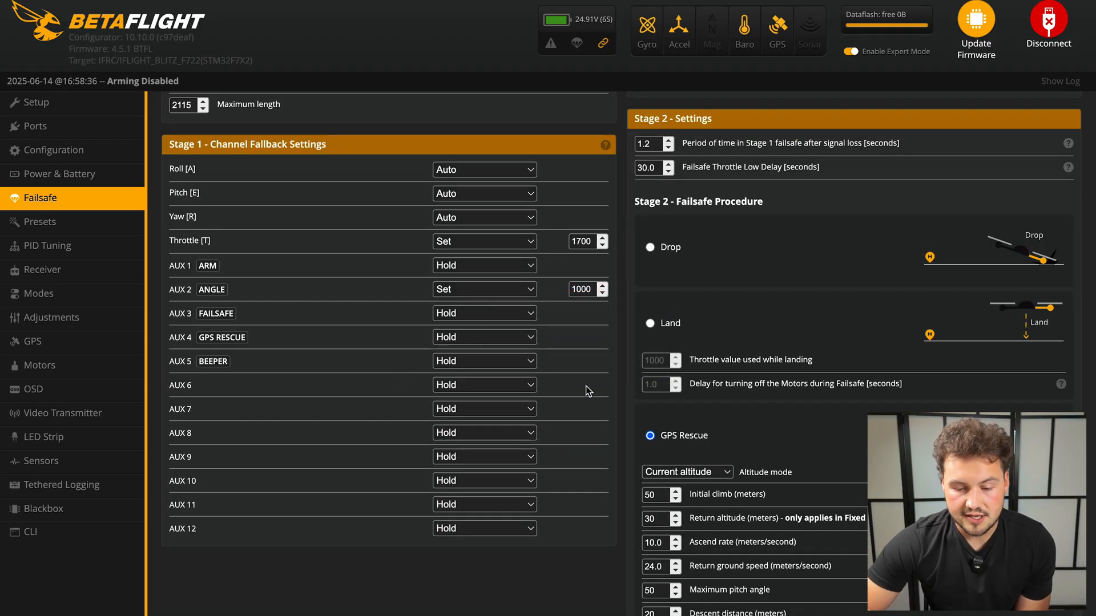
{"action": "scroll", "scroll_direction": "up", "scroll_amount": 3}
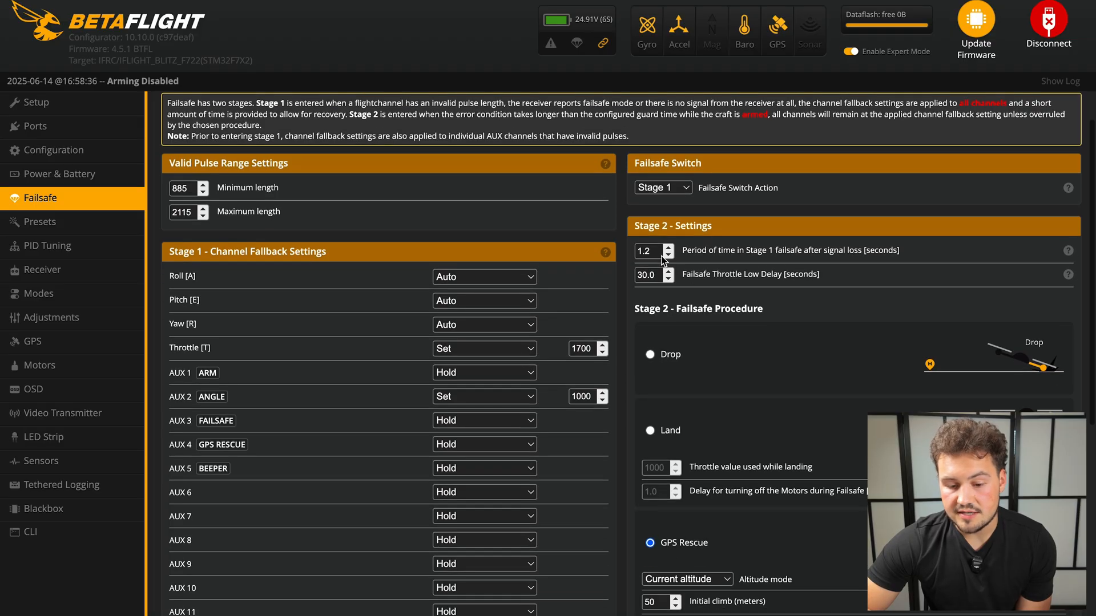
{"action": "mouse_move", "coordinate": [803, 268]}
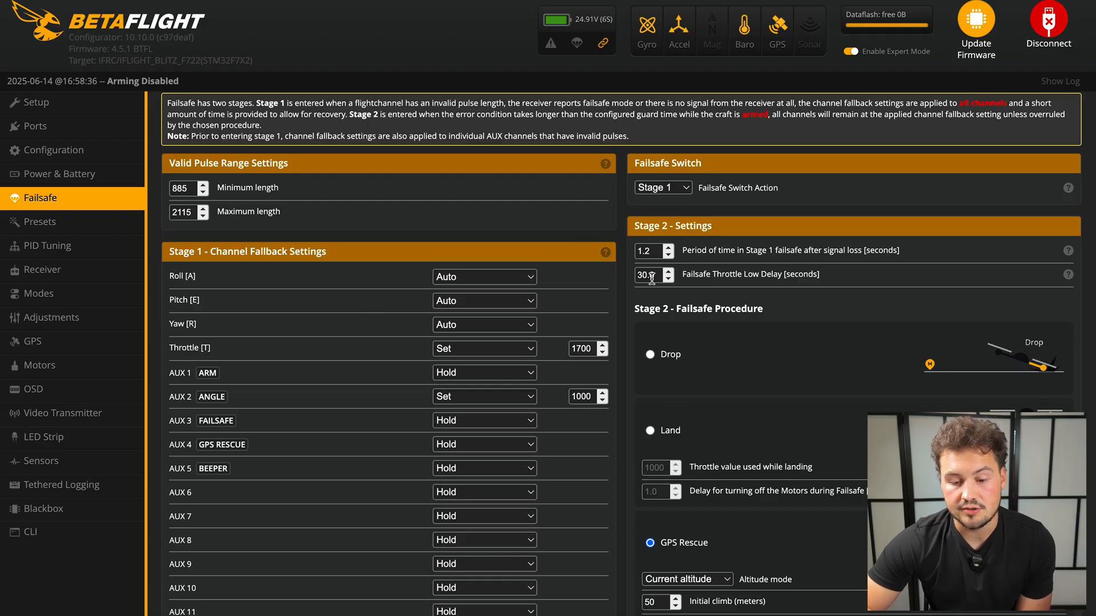
{"action": "mouse_move", "coordinate": [617, 221]}
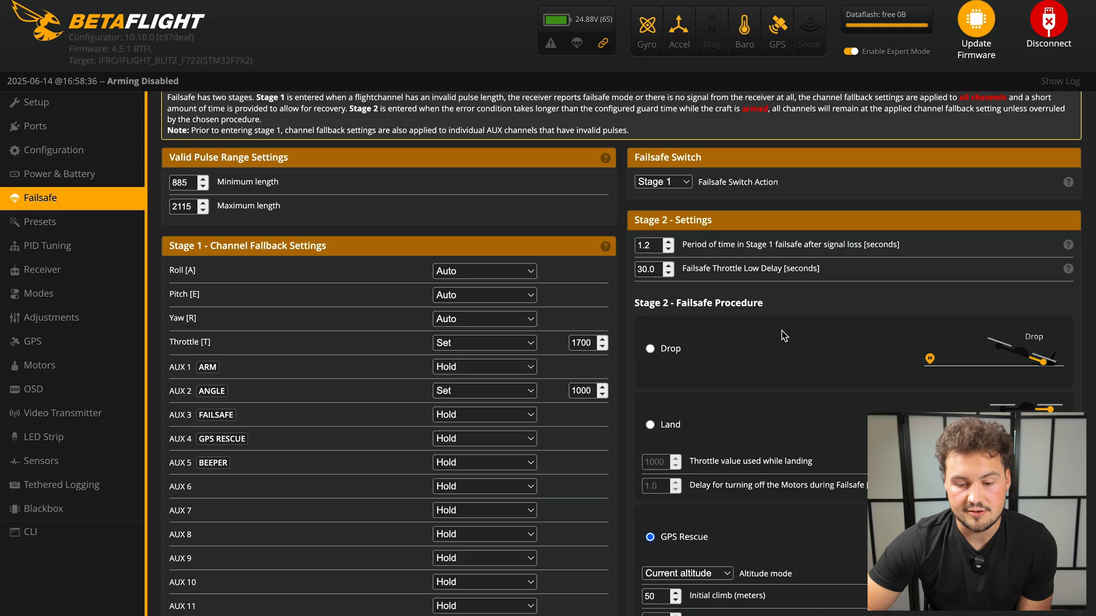
{"action": "scroll", "scroll_direction": "down", "scroll_amount": 3}
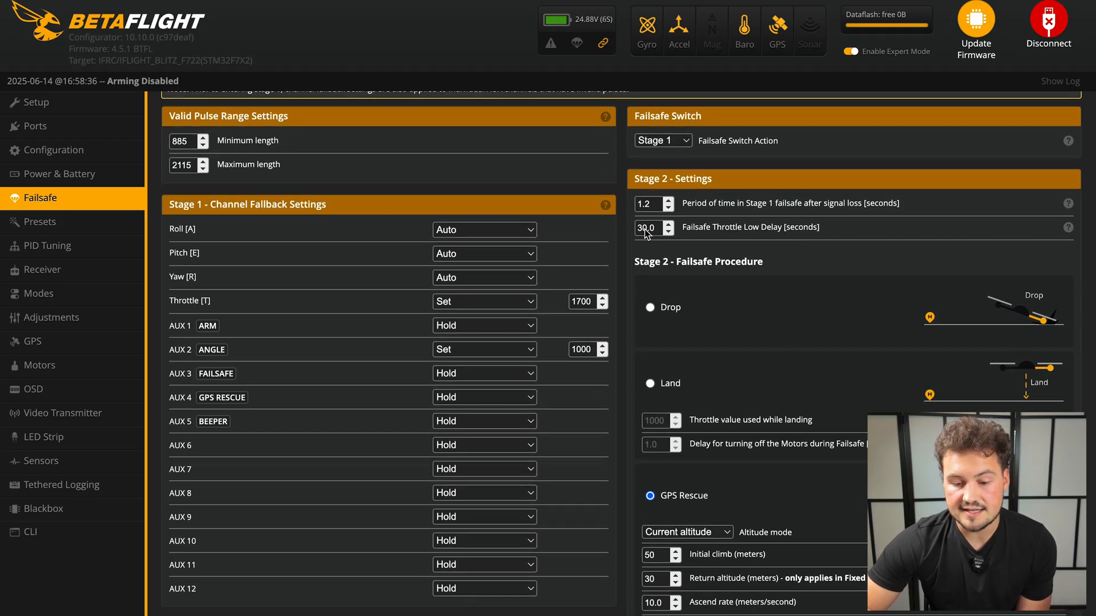
{"action": "mouse_move", "coordinate": [718, 252]}
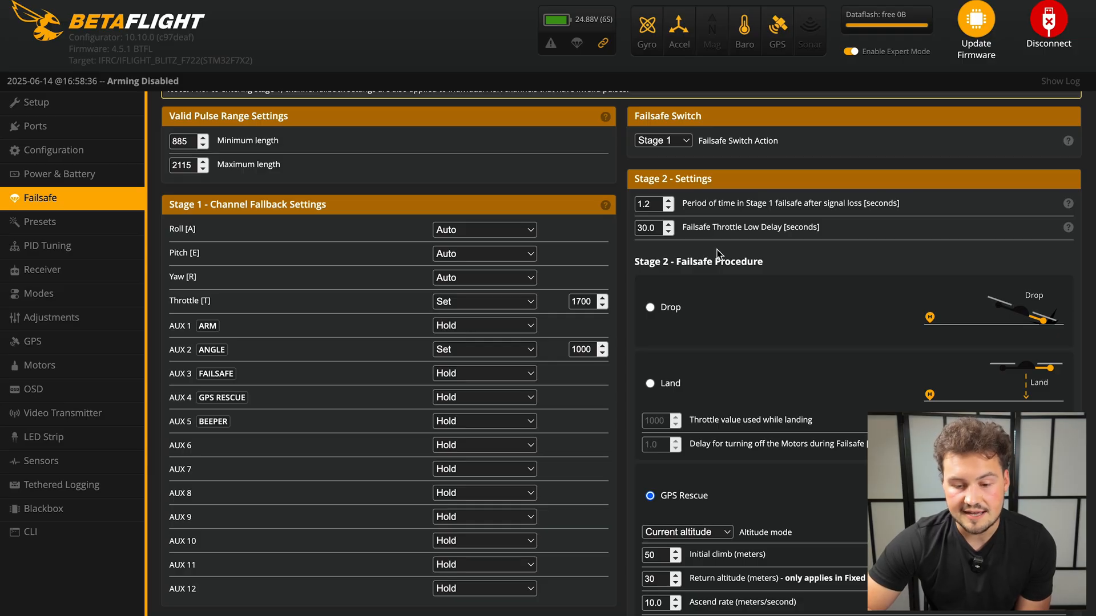
{"action": "scroll", "scroll_direction": "up", "scroll_amount": 3}
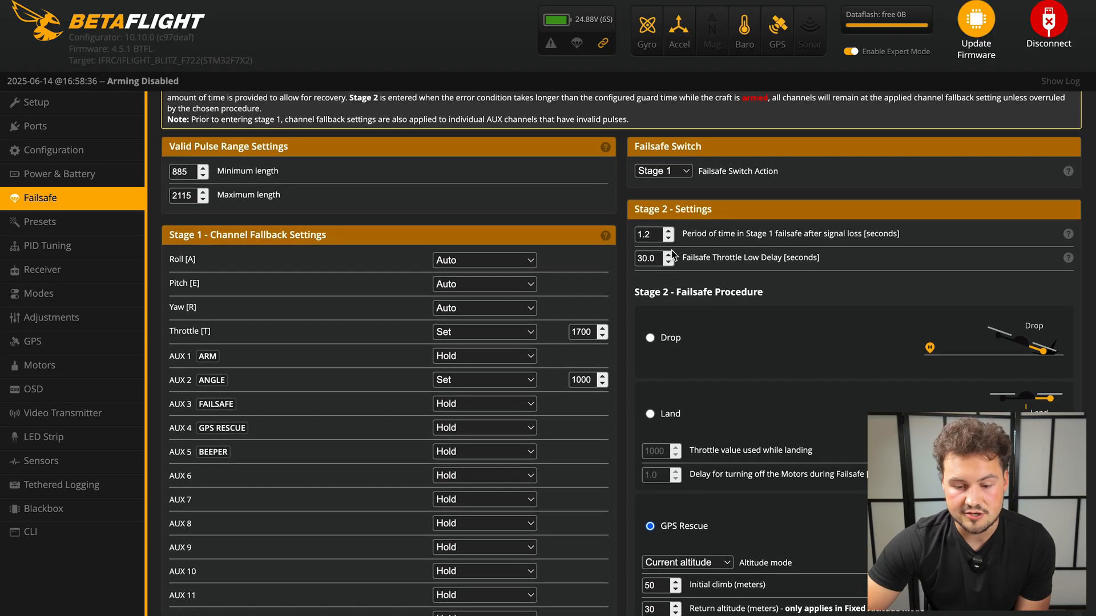
{"action": "mouse_move", "coordinate": [718, 258]}
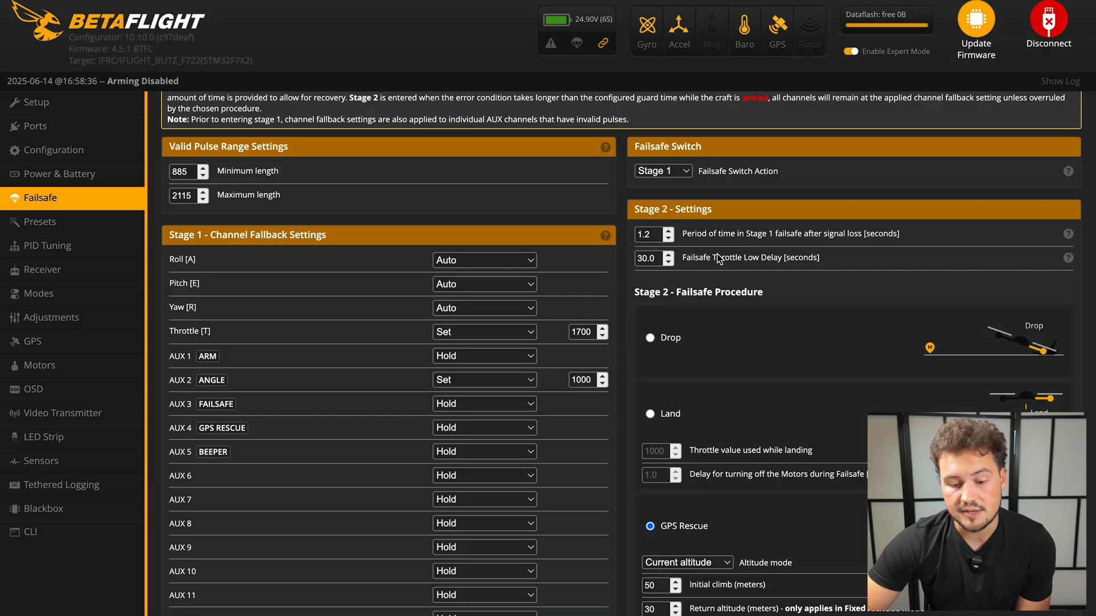
{"action": "scroll", "scroll_direction": "down", "scroll_amount": 3}
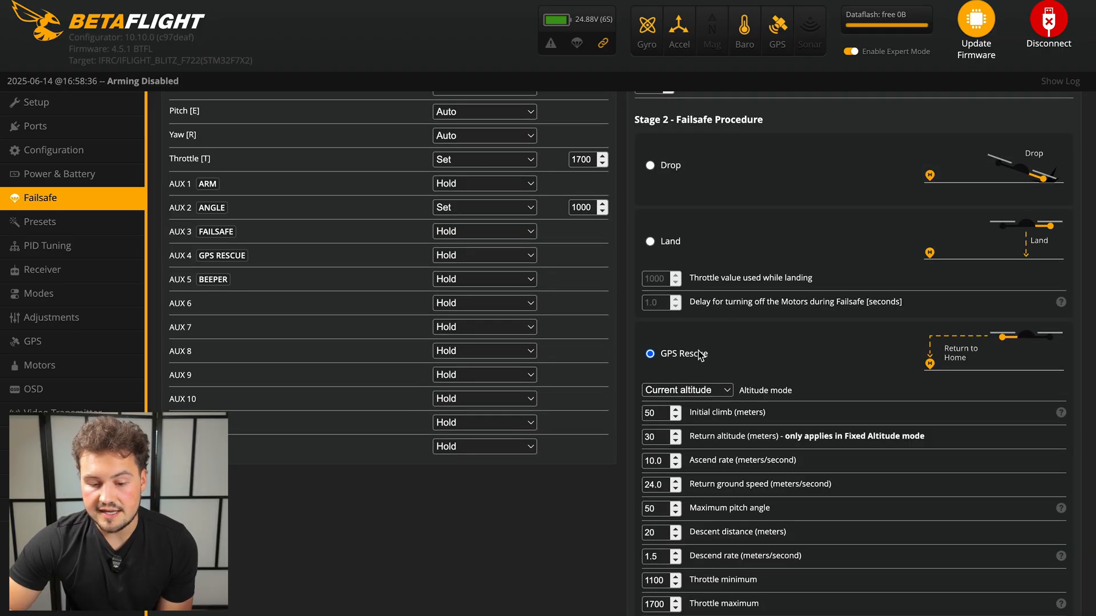
{"action": "scroll", "scroll_direction": "down", "scroll_amount": 3}
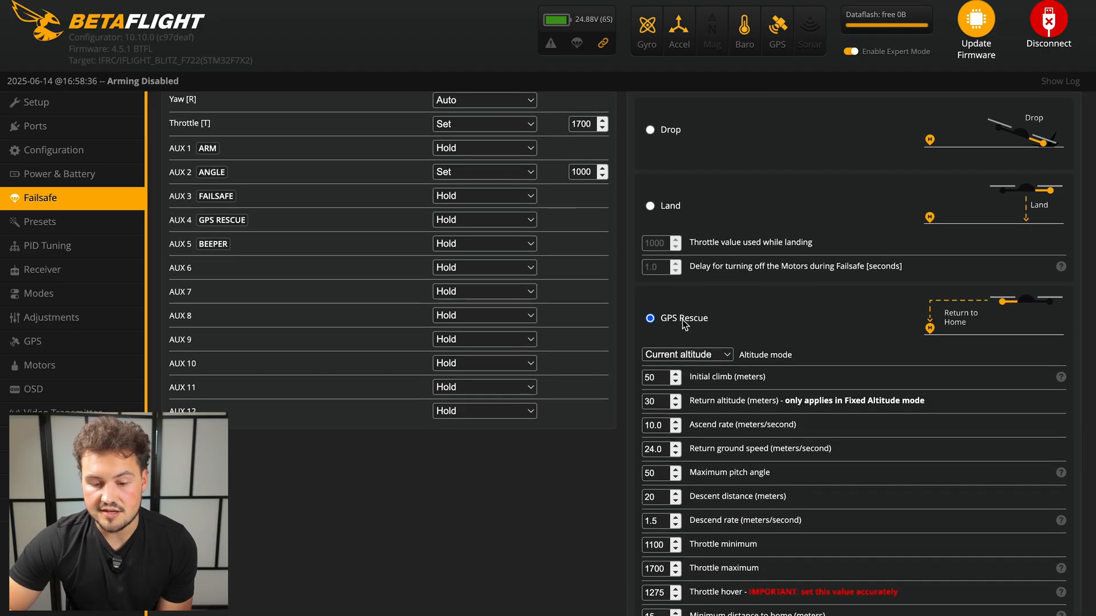
{"action": "mouse_move", "coordinate": [754, 142]}
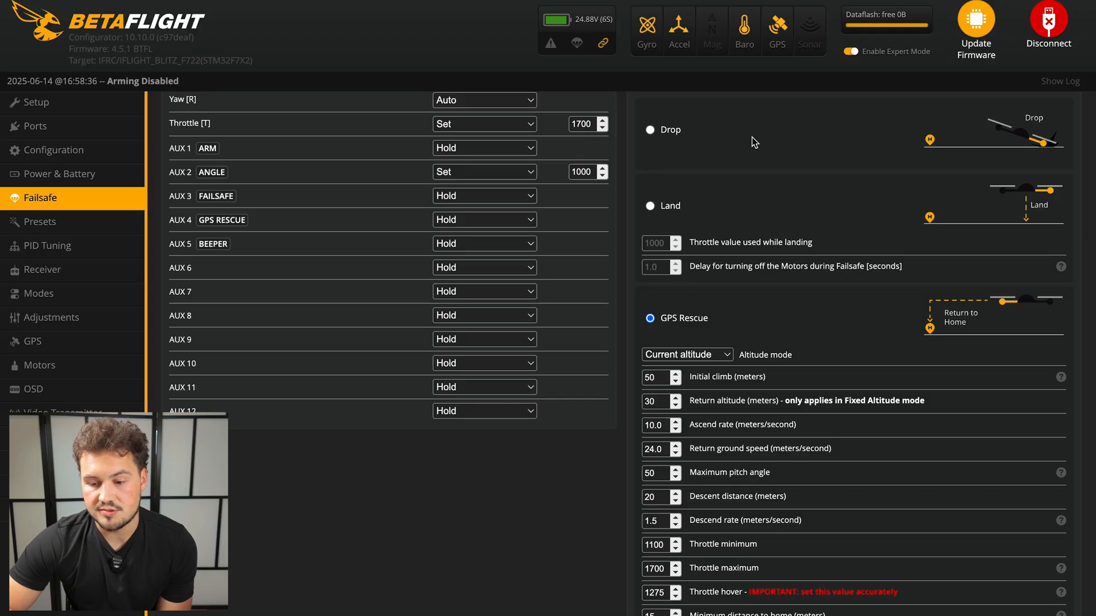
{"action": "mouse_move", "coordinate": [687, 233]}
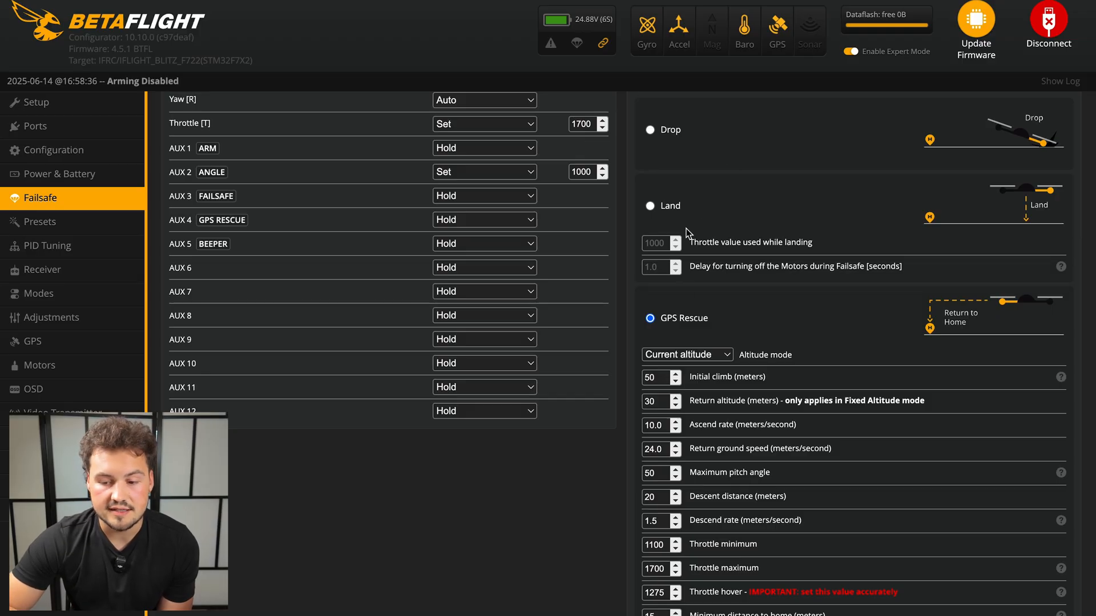
{"action": "mouse_move", "coordinate": [687, 337]}
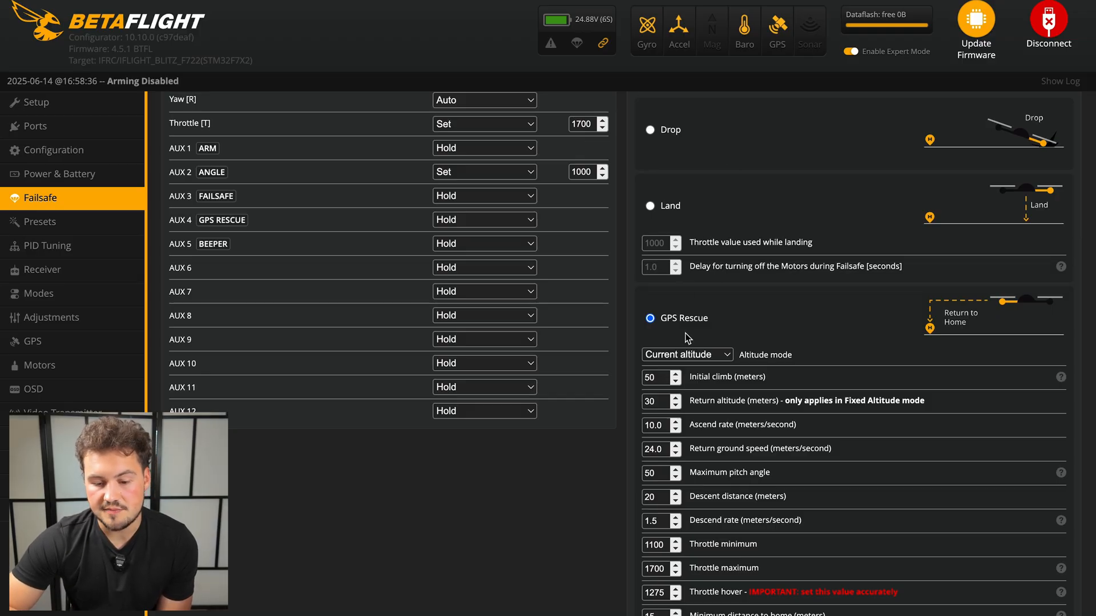
{"action": "scroll", "scroll_direction": "down", "scroll_amount": 3}
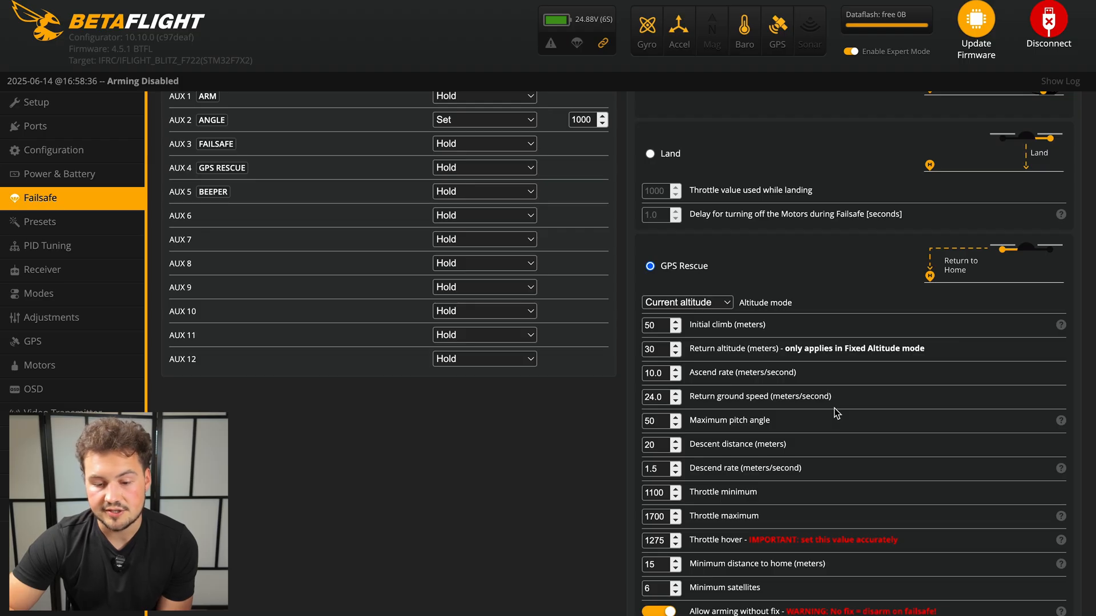
{"action": "scroll", "scroll_direction": "down", "scroll_amount": 3}
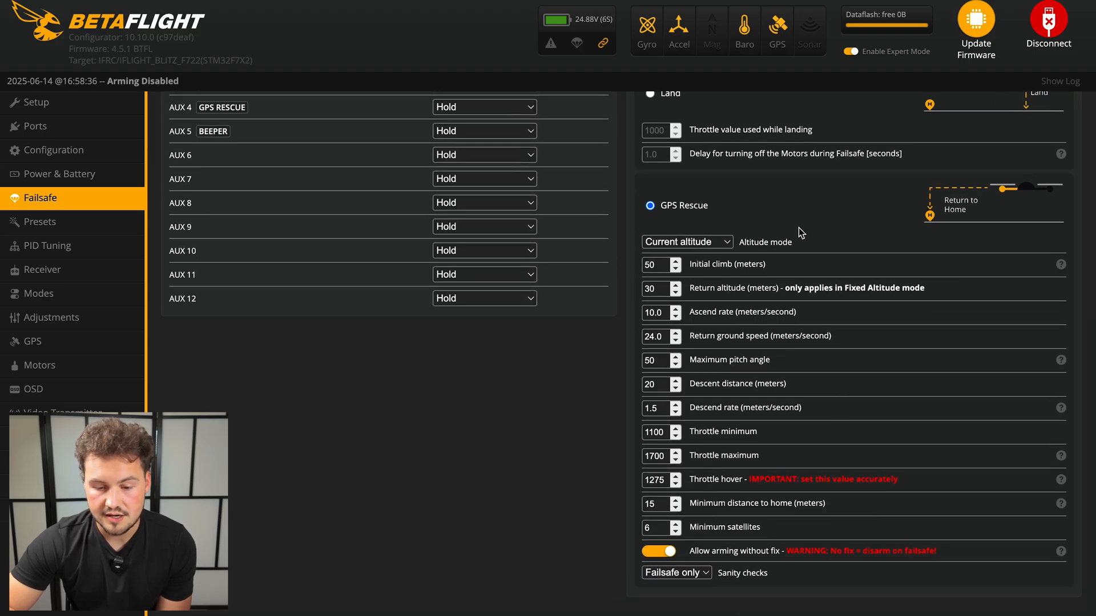
Review the GPS Rescue altitude mode choices, keeping Current altitude selected
{"action": "left_click", "coordinate": [687, 242]}
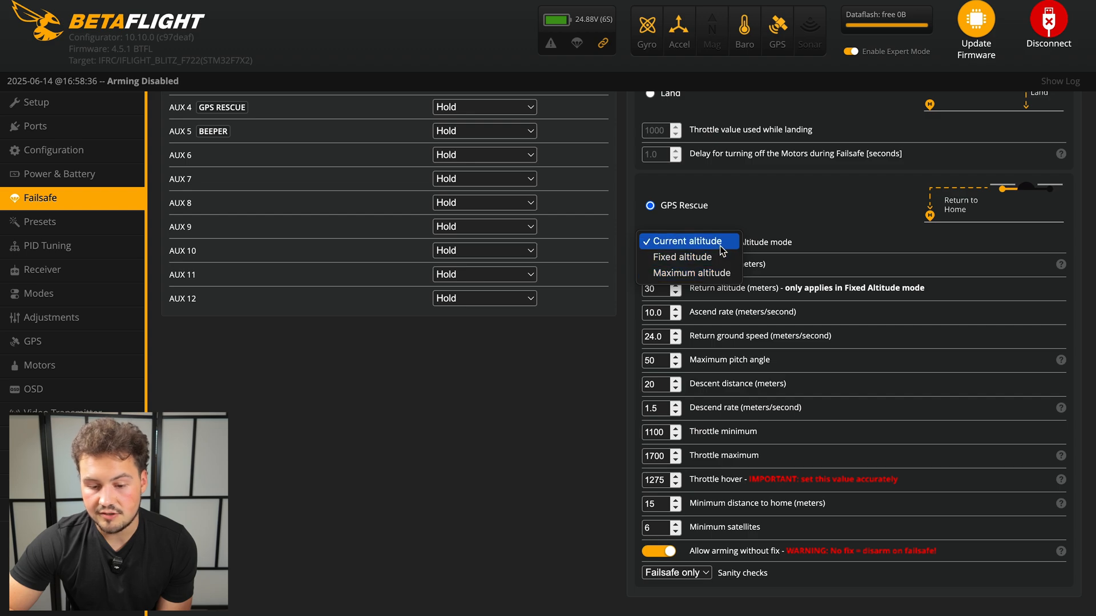
{"action": "left_click", "coordinate": [688, 241]}
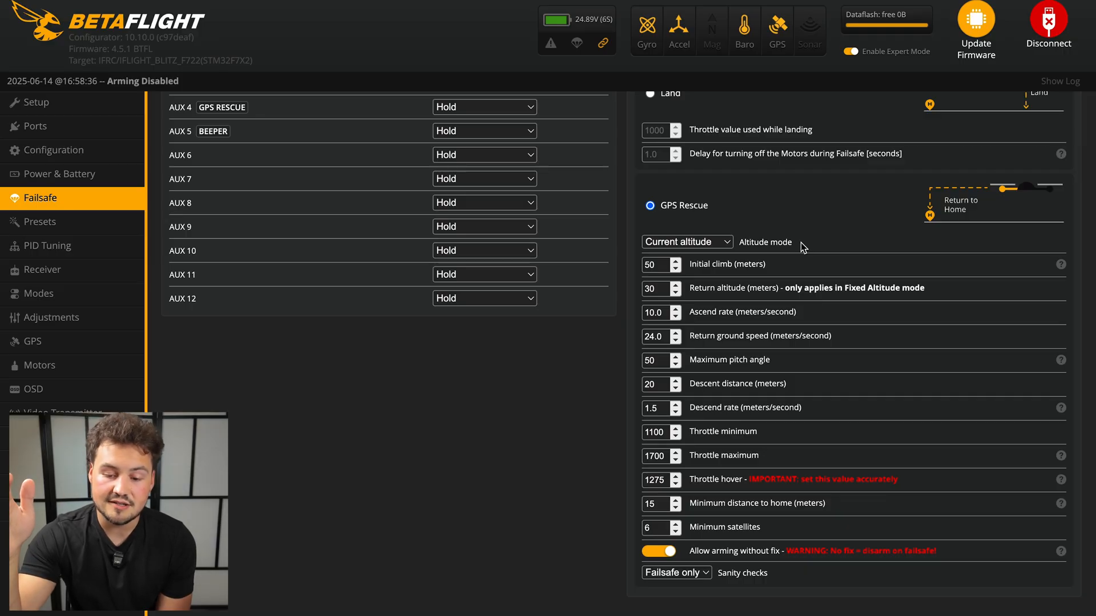
{"action": "mouse_move", "coordinate": [701, 265]}
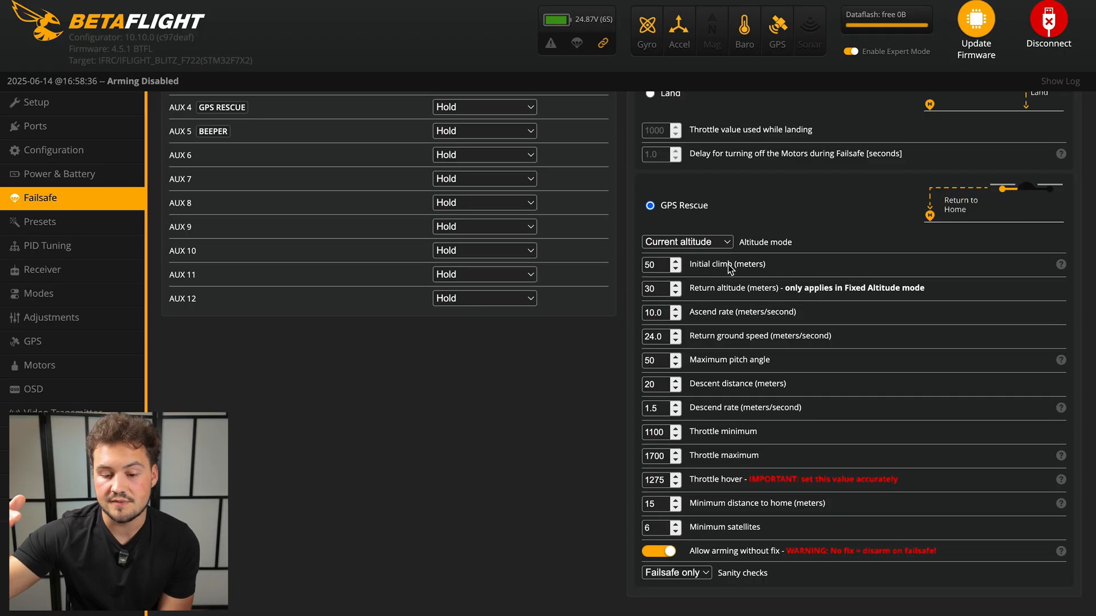
{"action": "mouse_move", "coordinate": [774, 245]}
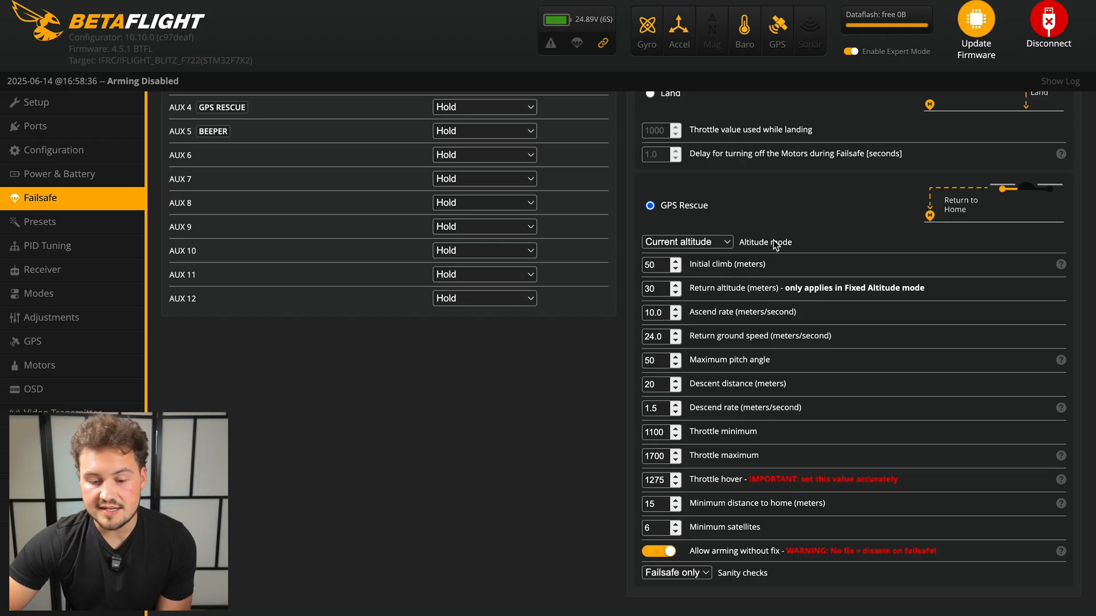
{"action": "left_click", "coordinate": [687, 241]}
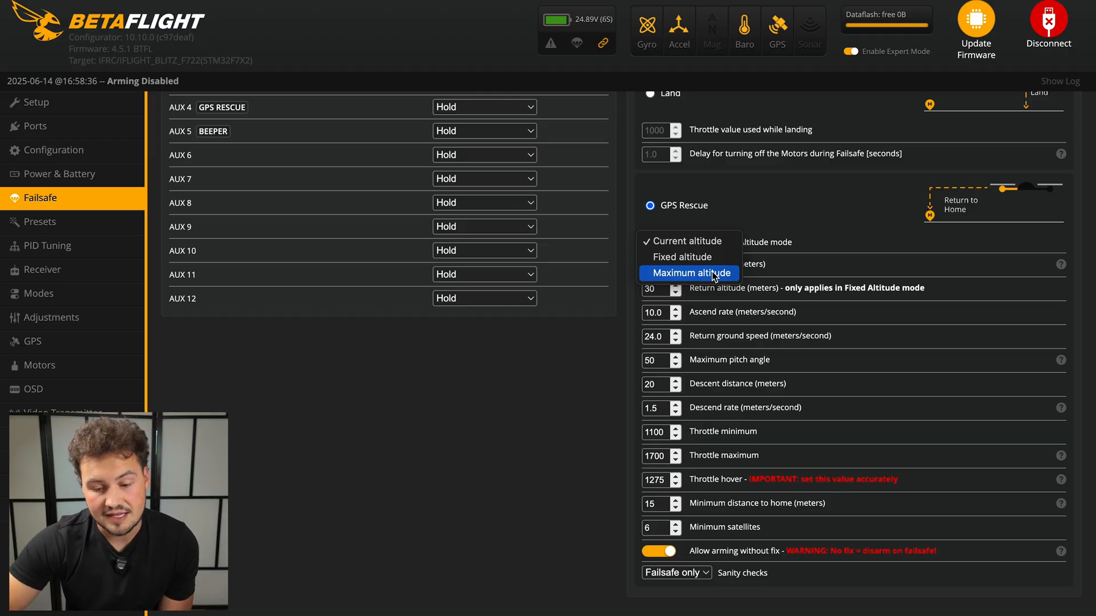
{"action": "mouse_move", "coordinate": [716, 242]}
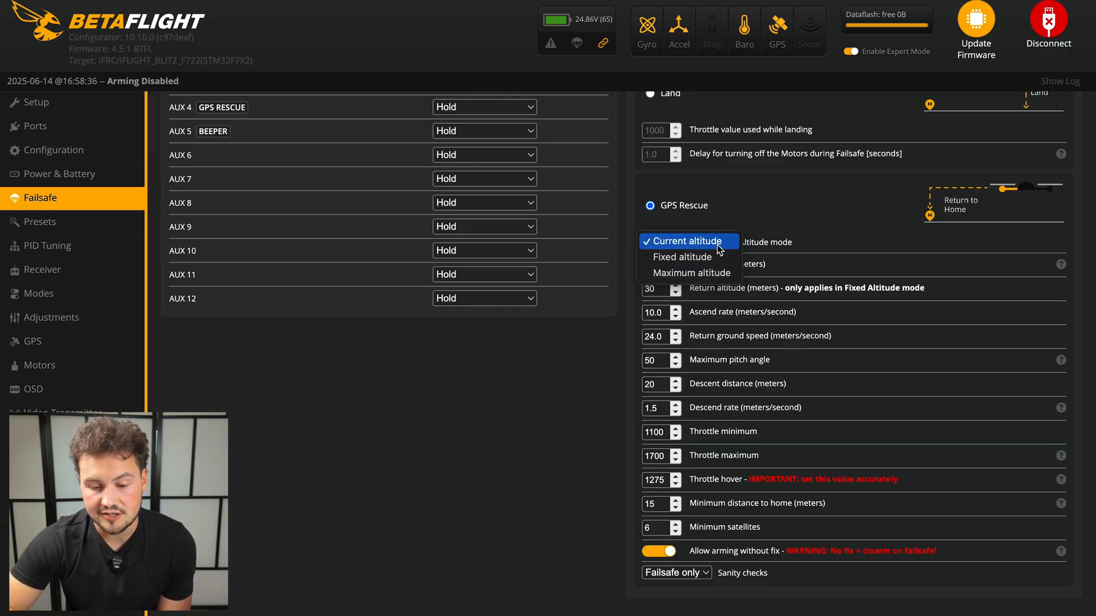
{"action": "left_click", "coordinate": [688, 241]}
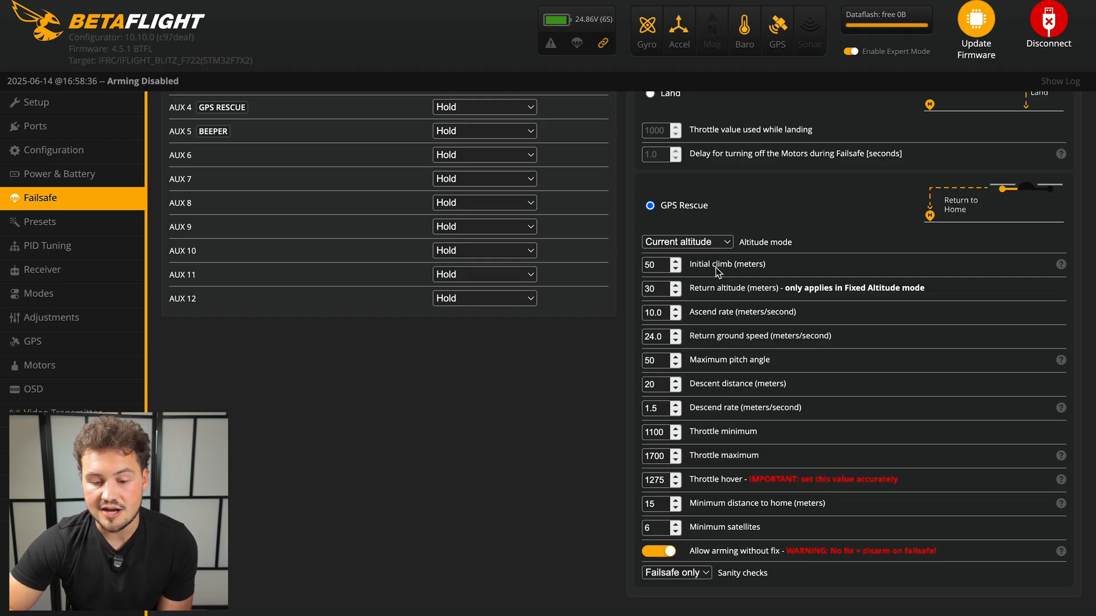
{"action": "mouse_move", "coordinate": [760, 270]}
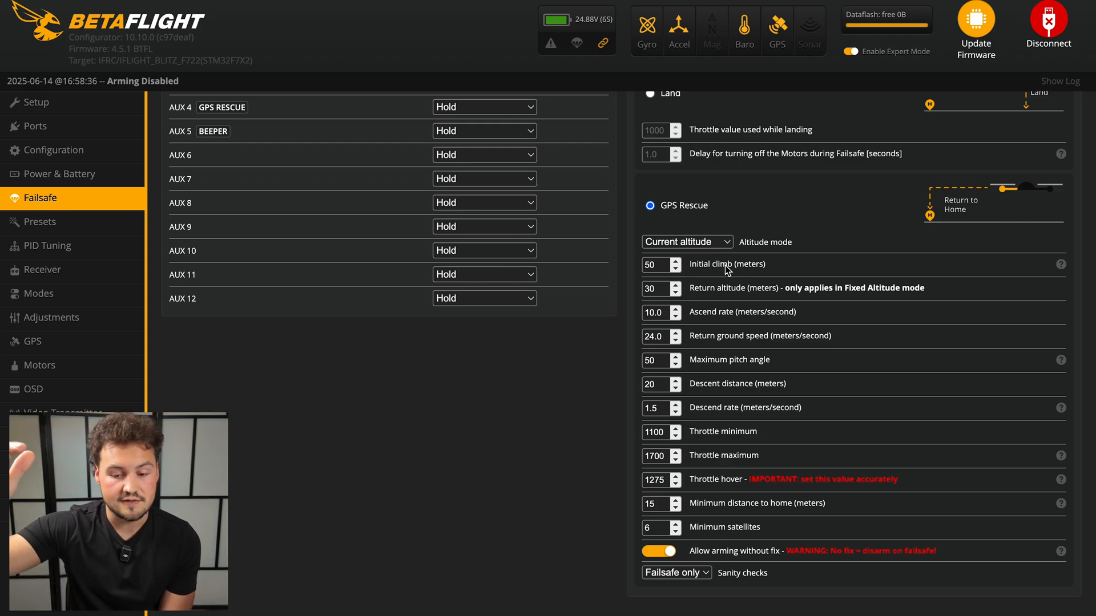
{"action": "mouse_move", "coordinate": [774, 264]}
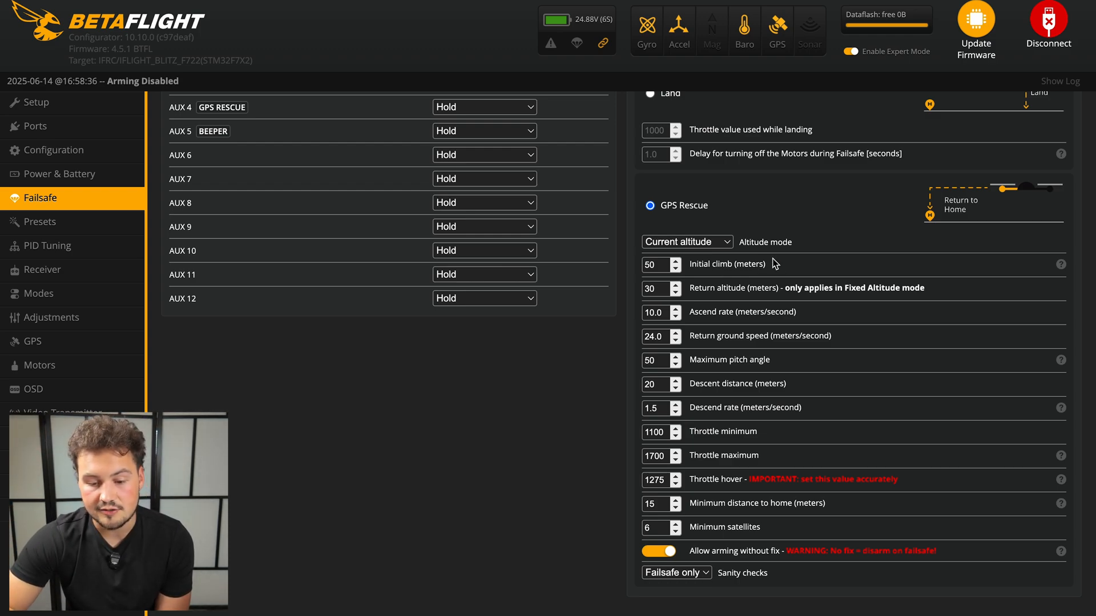
{"action": "mouse_move", "coordinate": [789, 320]}
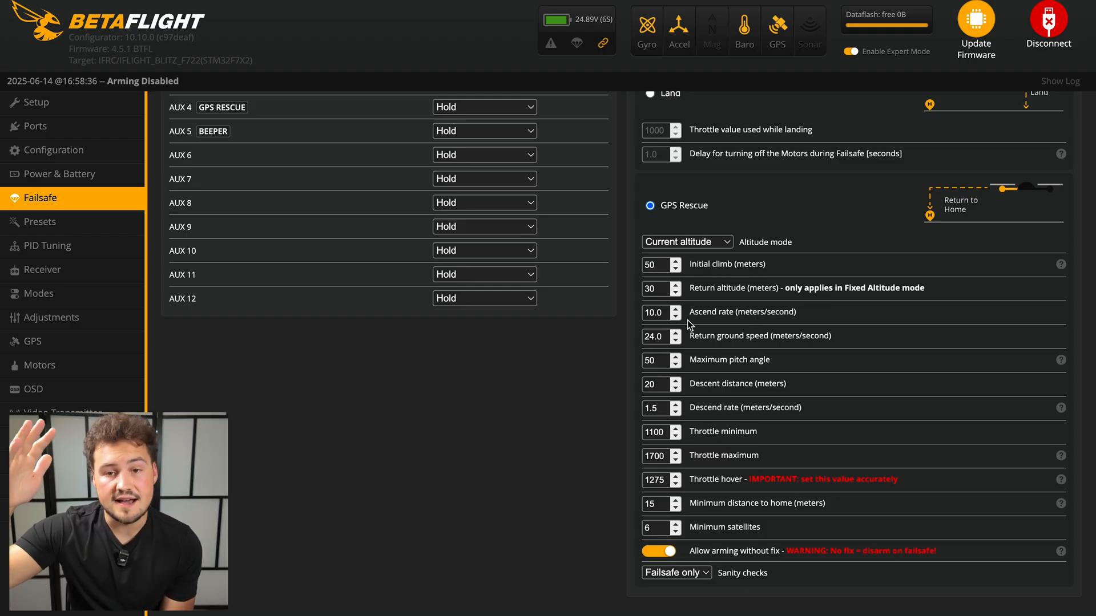
{"action": "mouse_move", "coordinate": [739, 359]}
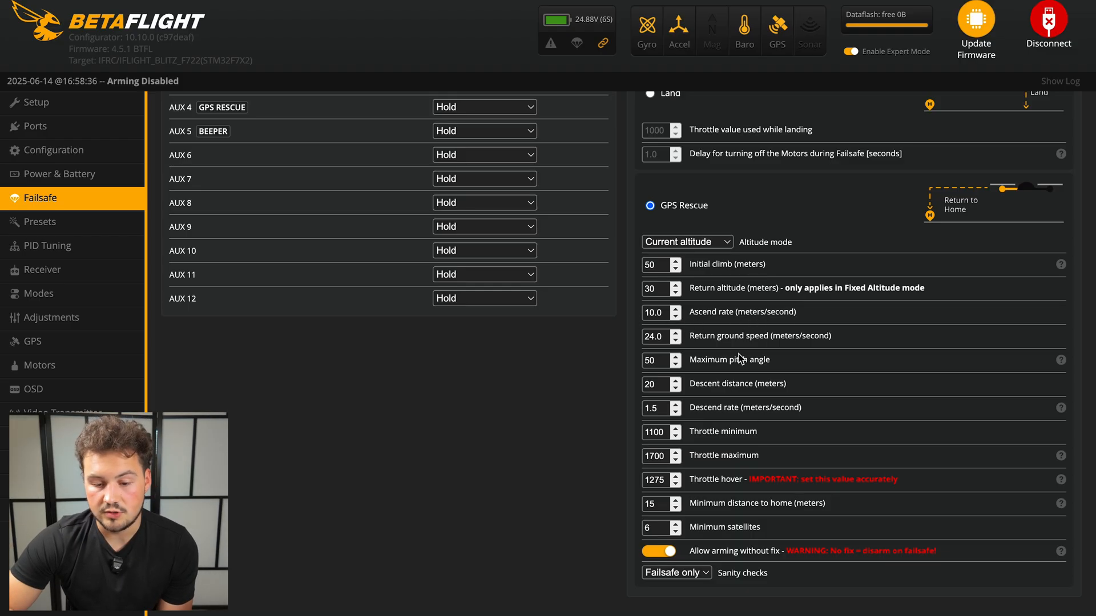
{"action": "mouse_move", "coordinate": [767, 363]}
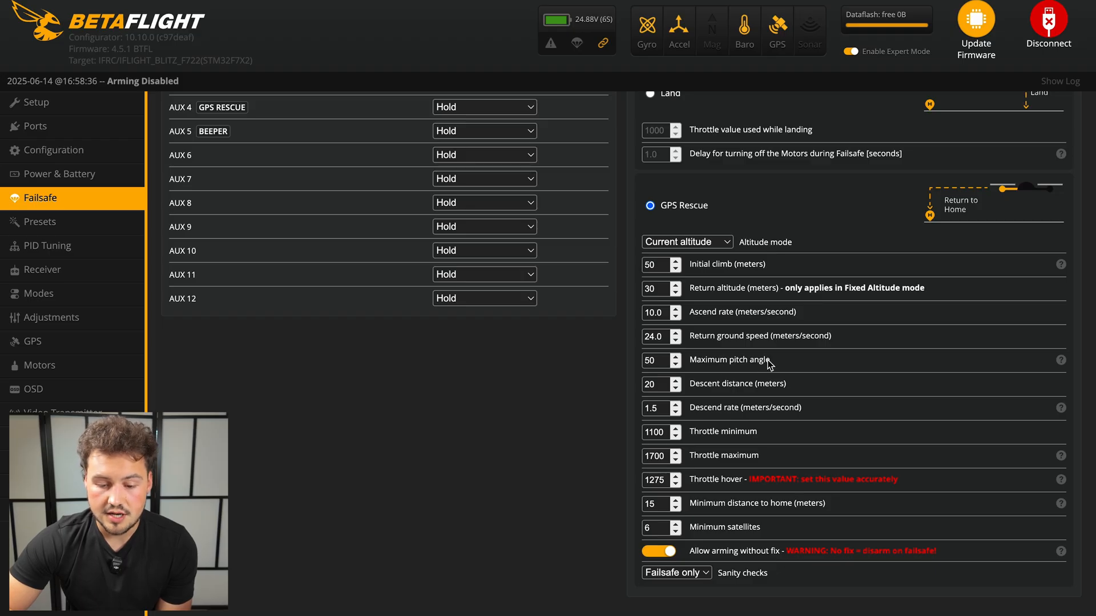
{"action": "mouse_move", "coordinate": [756, 340]}
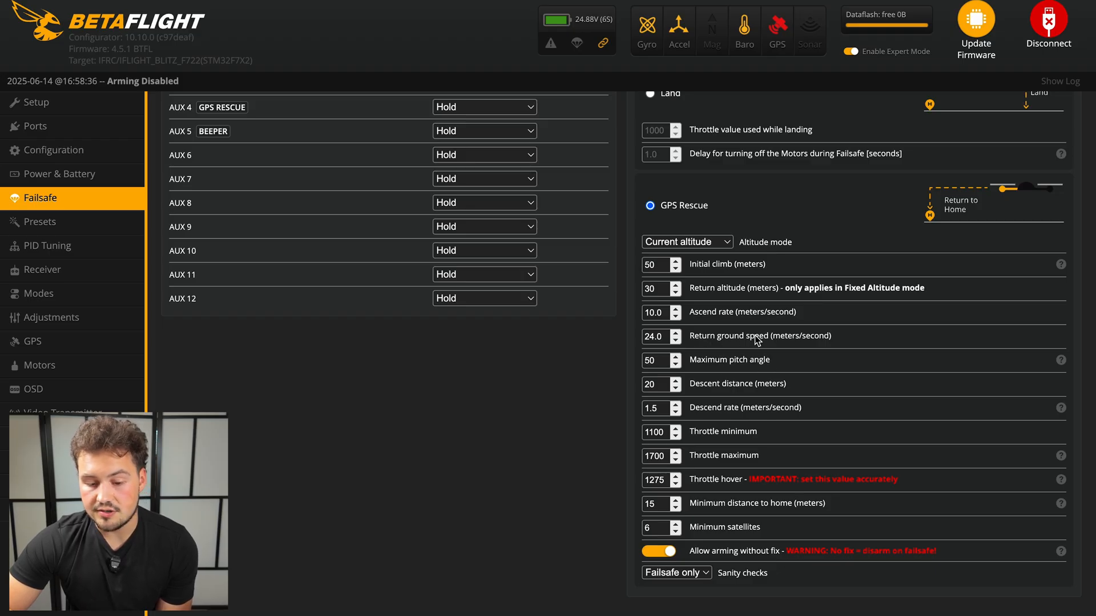
{"action": "mouse_move", "coordinate": [811, 342]}
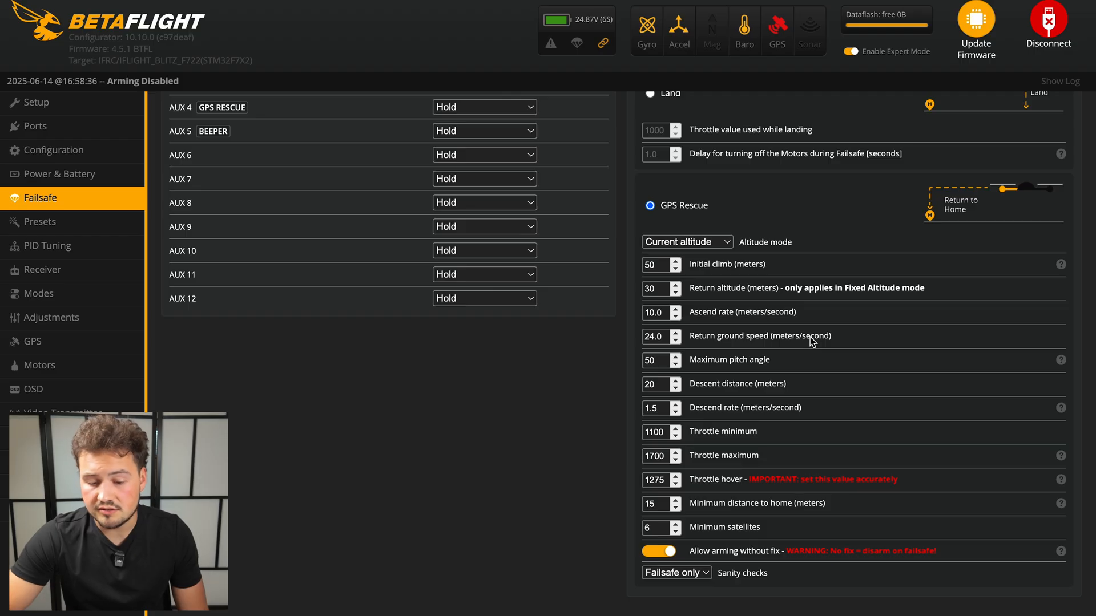
{"action": "mouse_move", "coordinate": [735, 349]}
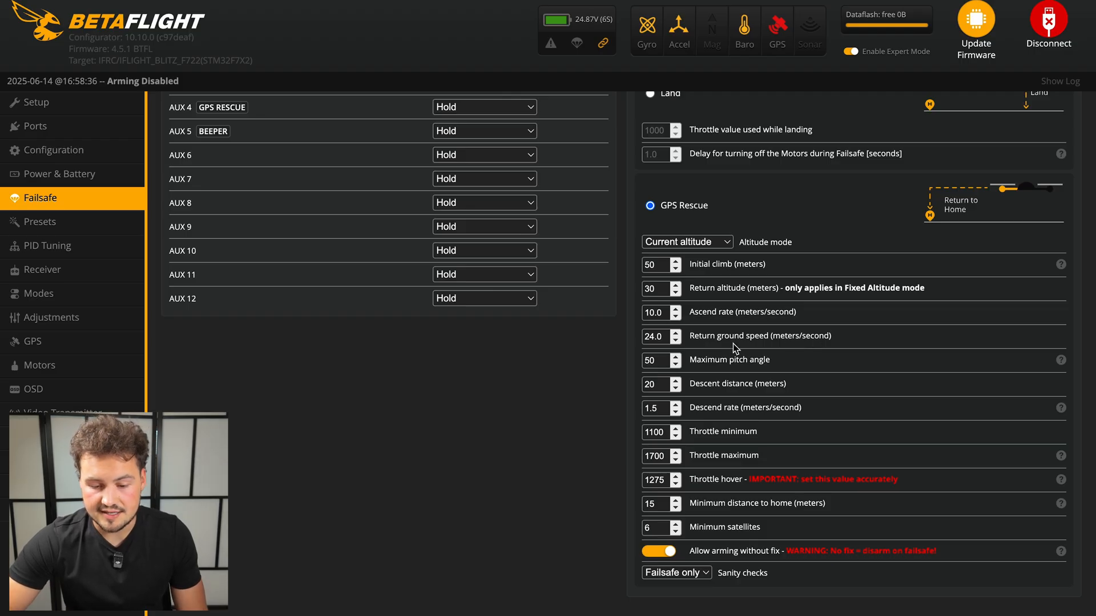
{"action": "mouse_move", "coordinate": [798, 361]}
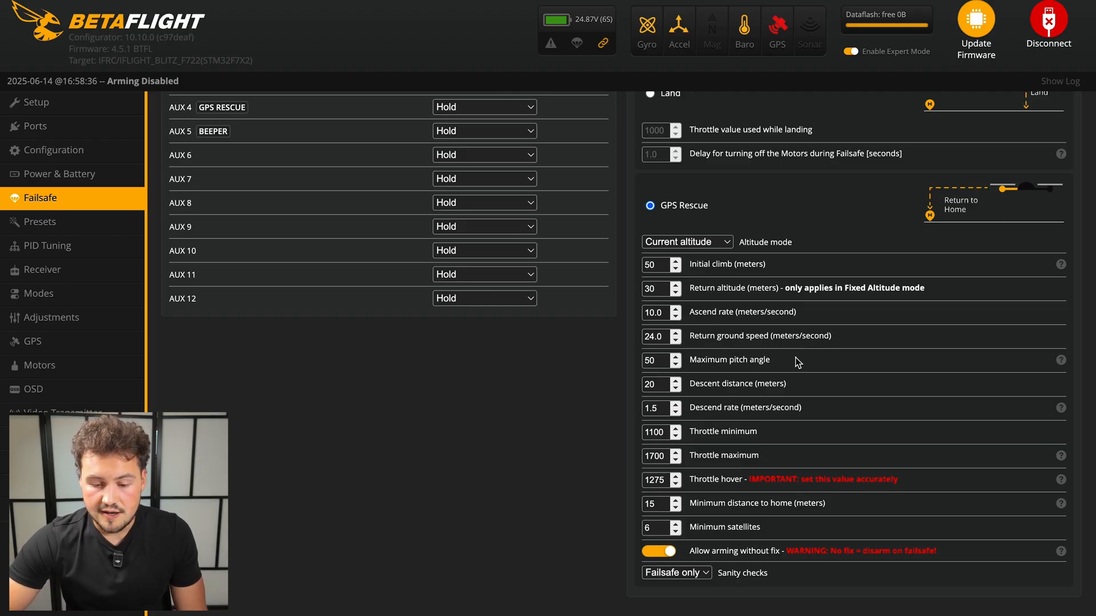
{"action": "mouse_move", "coordinate": [643, 371]}
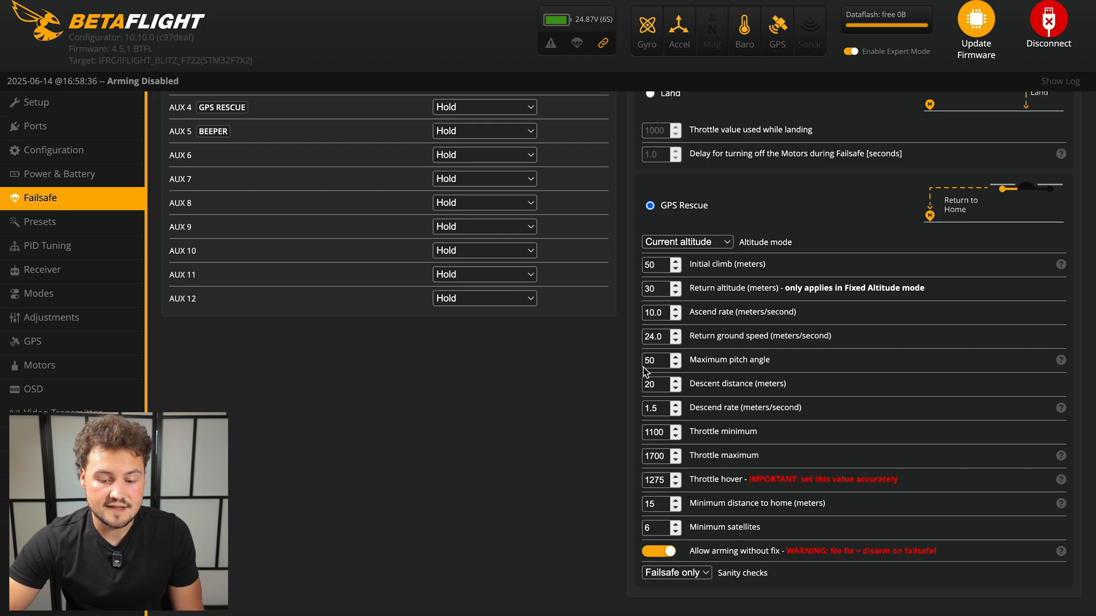
{"action": "mouse_move", "coordinate": [669, 374]}
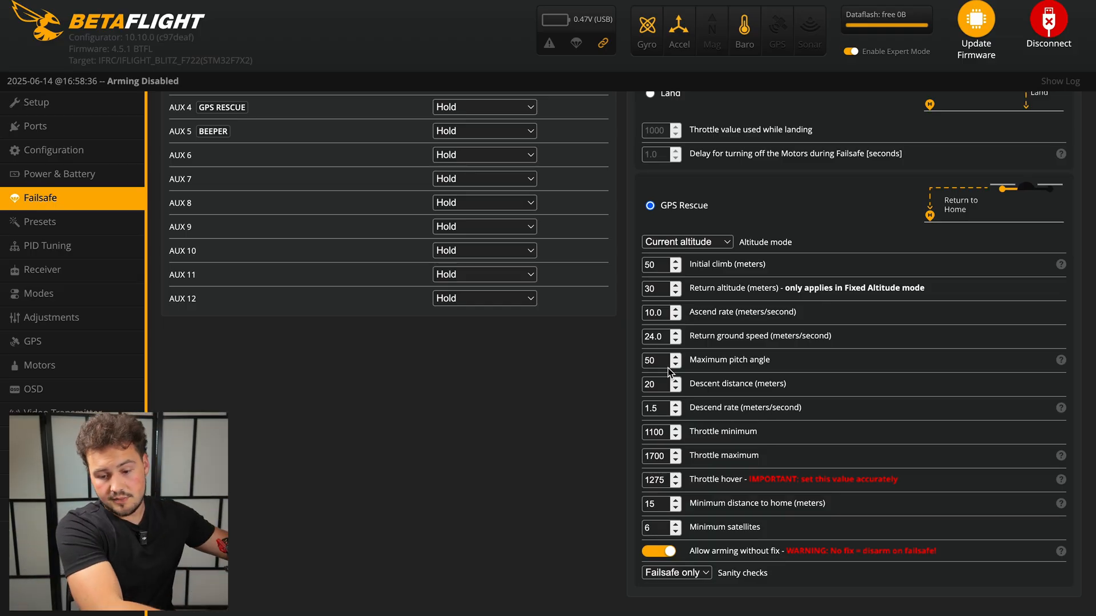
{"action": "mouse_move", "coordinate": [725, 393]}
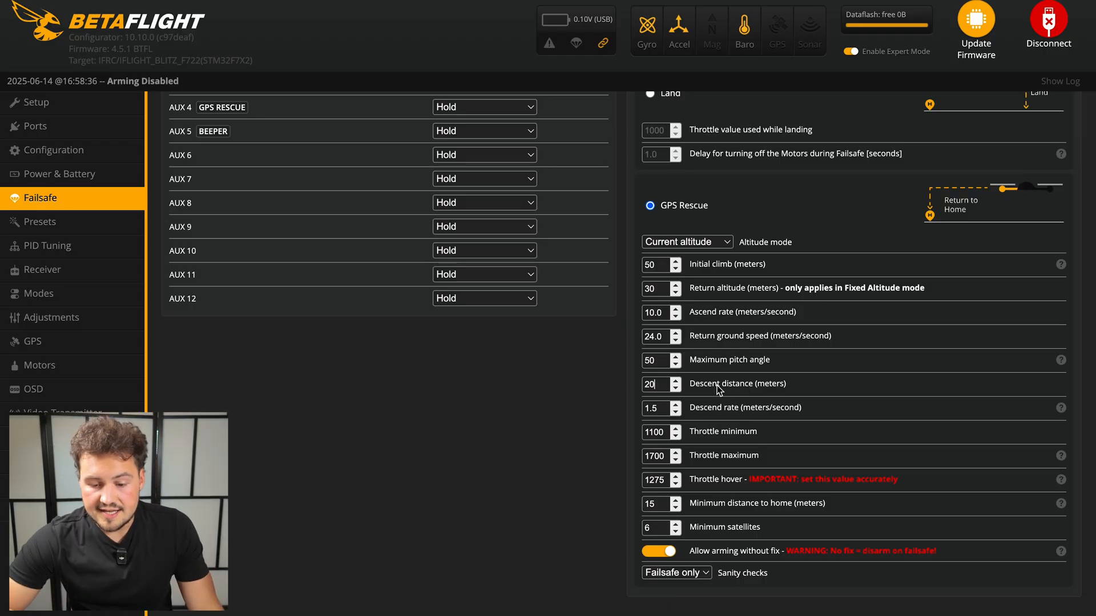
{"action": "mouse_move", "coordinate": [759, 388]}
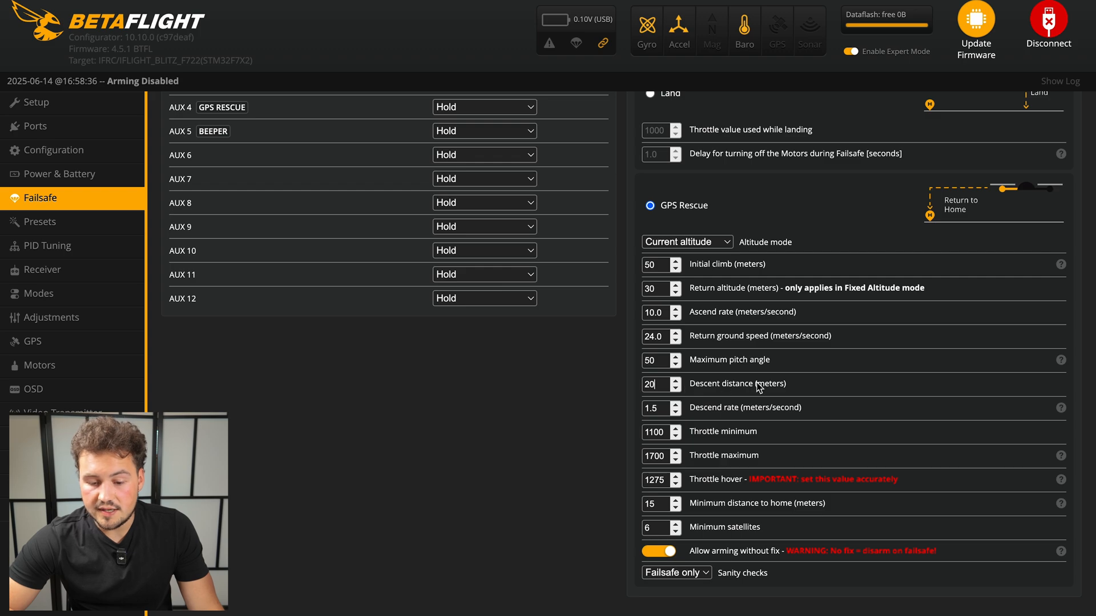
{"action": "mouse_move", "coordinate": [781, 390]}
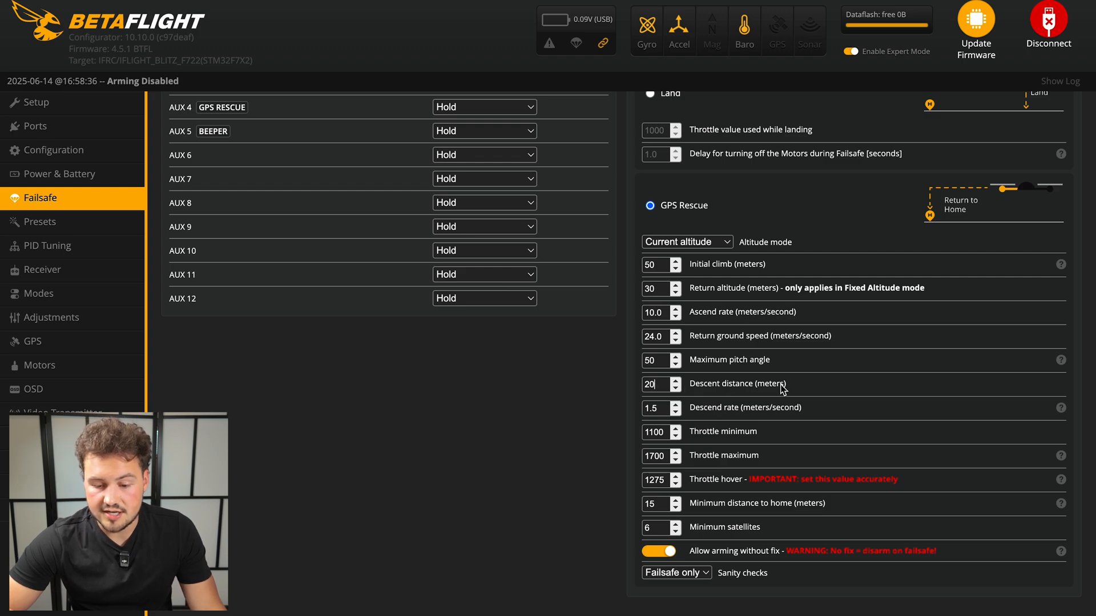
{"action": "mouse_move", "coordinate": [716, 415]}
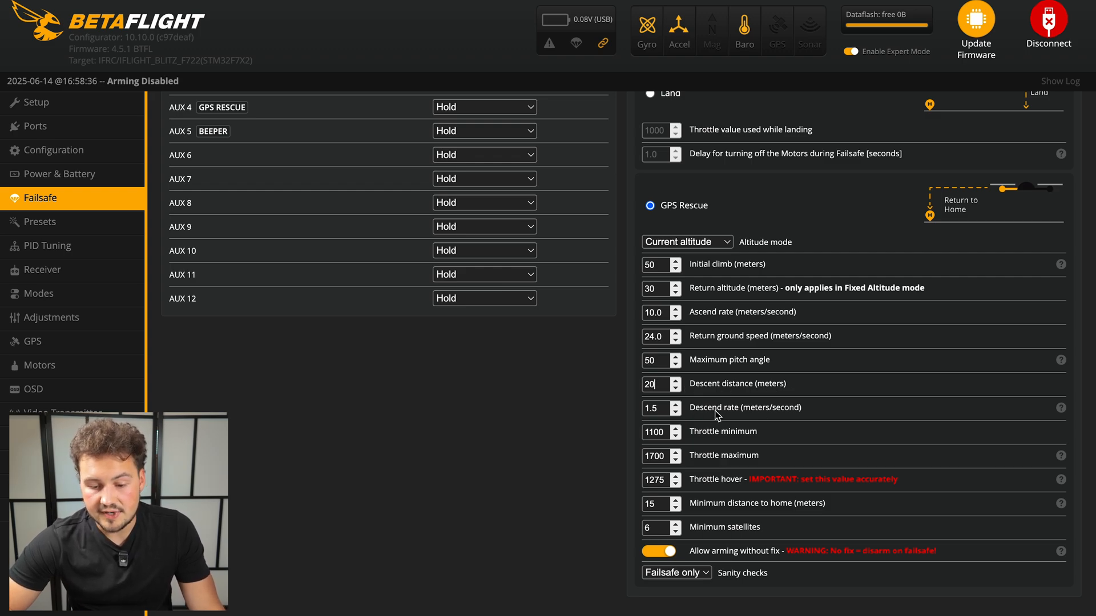
{"action": "mouse_move", "coordinate": [765, 418]}
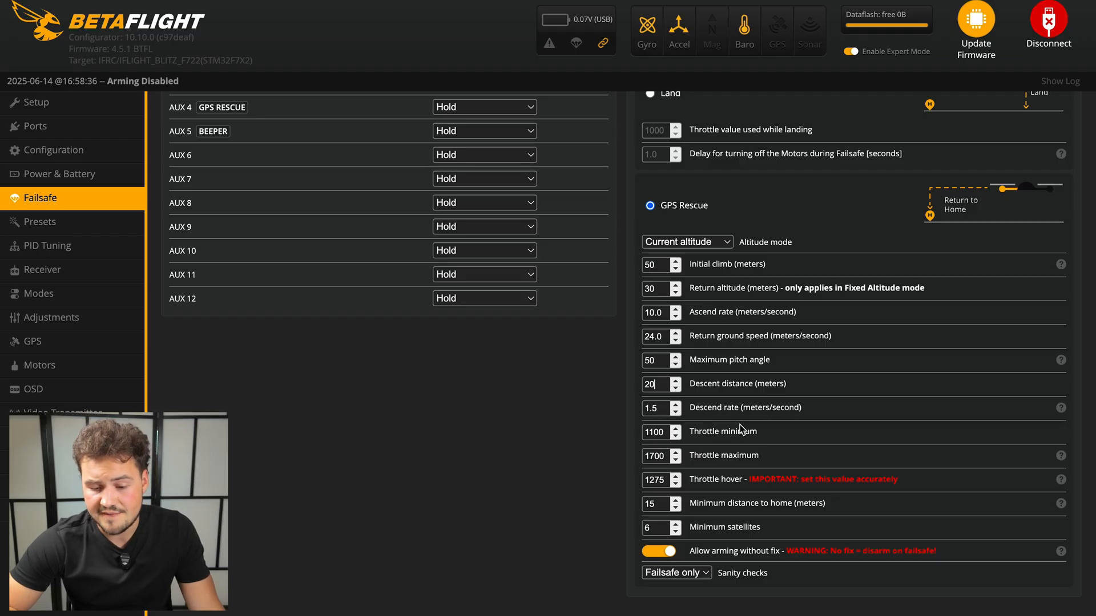
{"action": "mouse_move", "coordinate": [691, 435]}
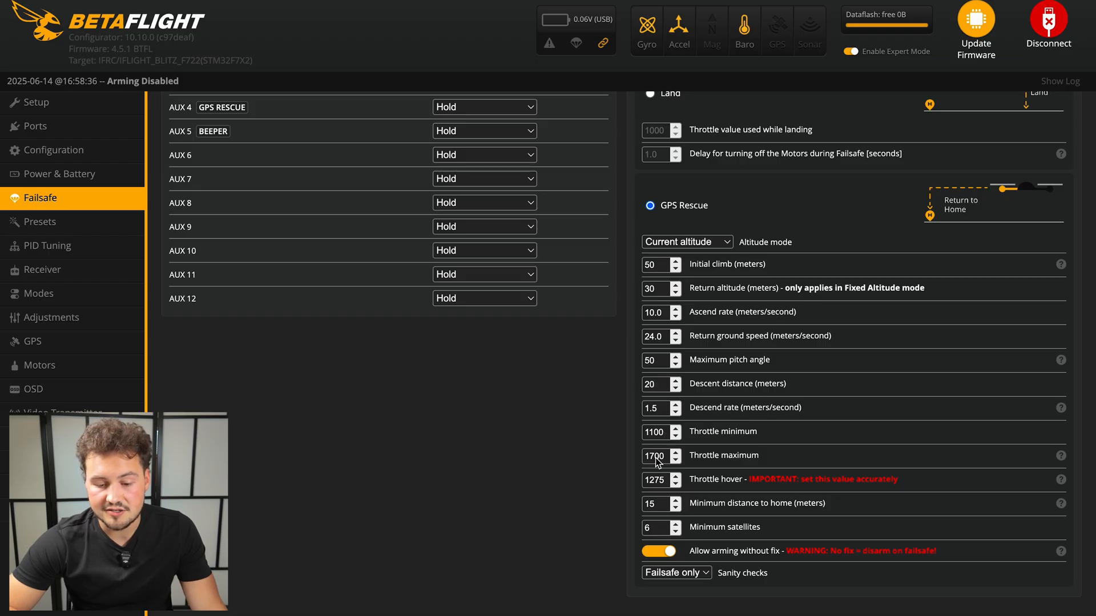
{"action": "mouse_move", "coordinate": [812, 486]}
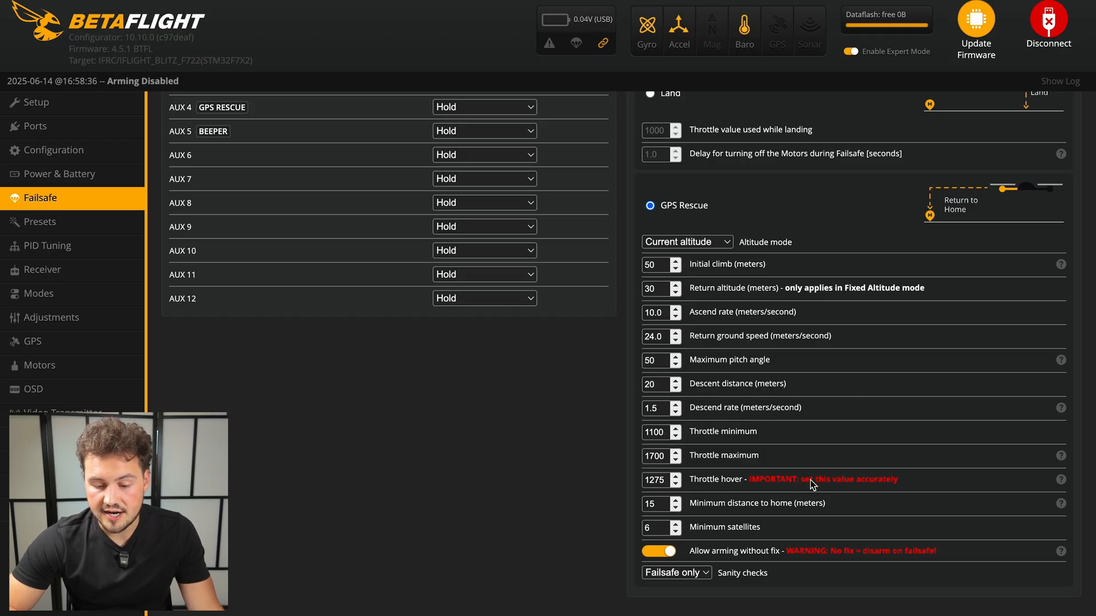
{"action": "mouse_move", "coordinate": [655, 482]}
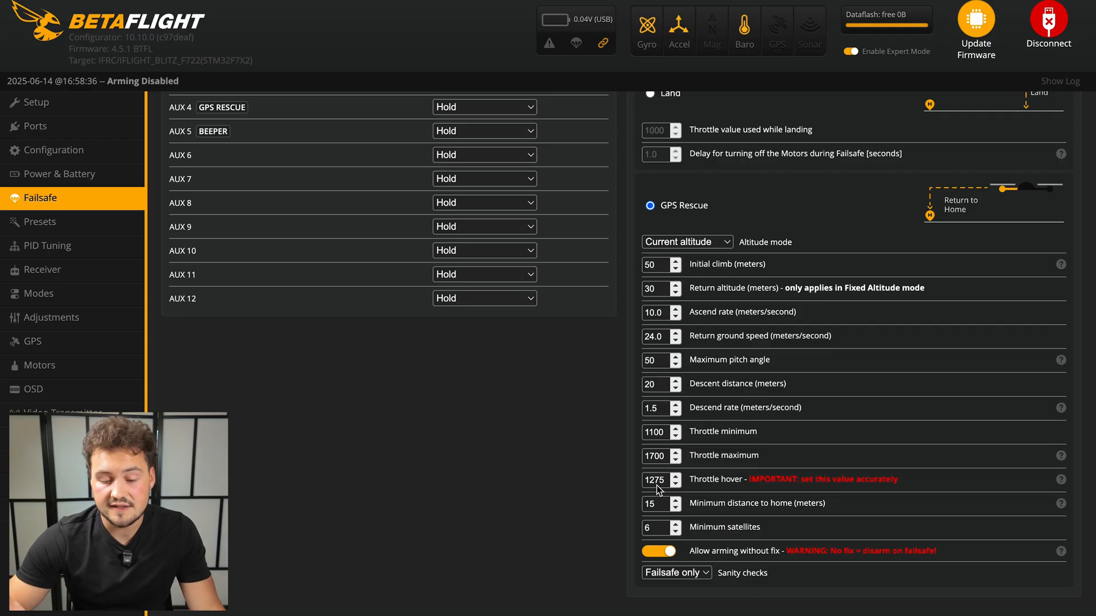
{"action": "mouse_move", "coordinate": [711, 483]}
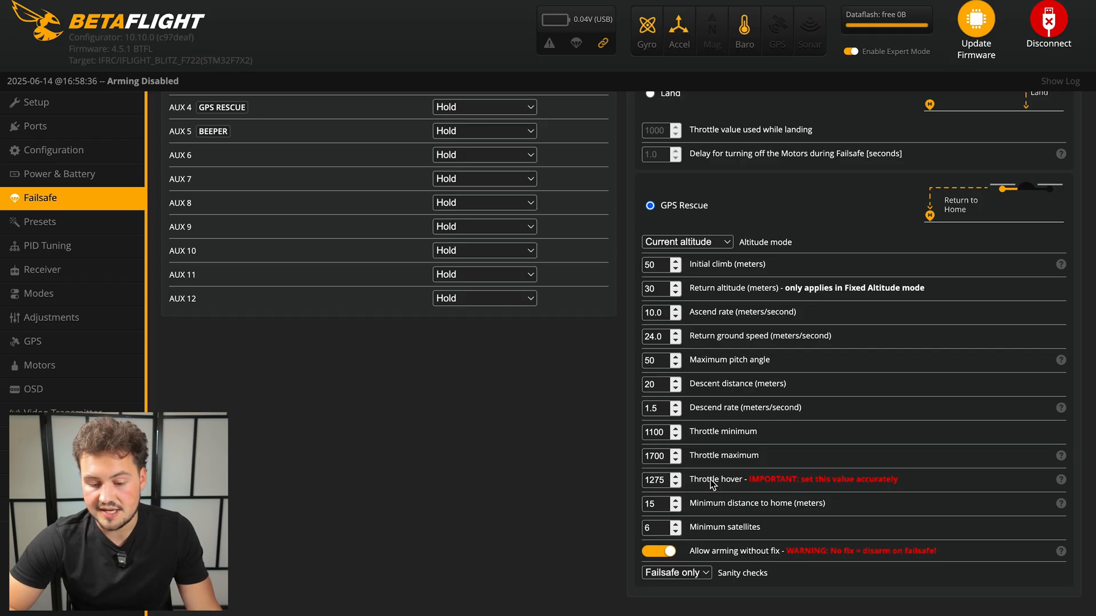
{"action": "mouse_move", "coordinate": [787, 525]}
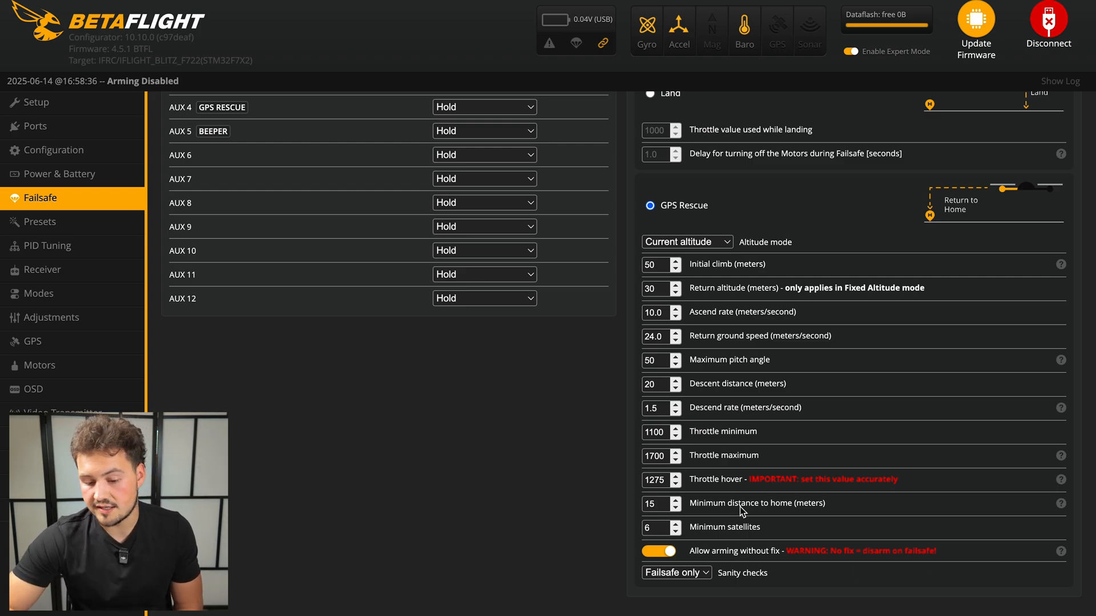
{"action": "mouse_move", "coordinate": [741, 531]}
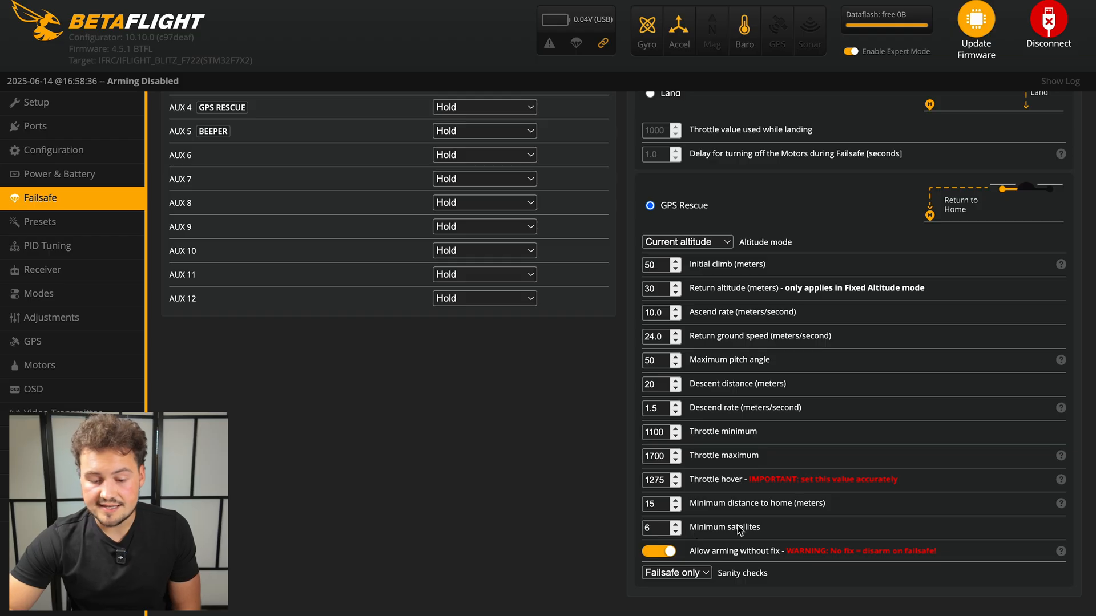
{"action": "mouse_move", "coordinate": [772, 535]}
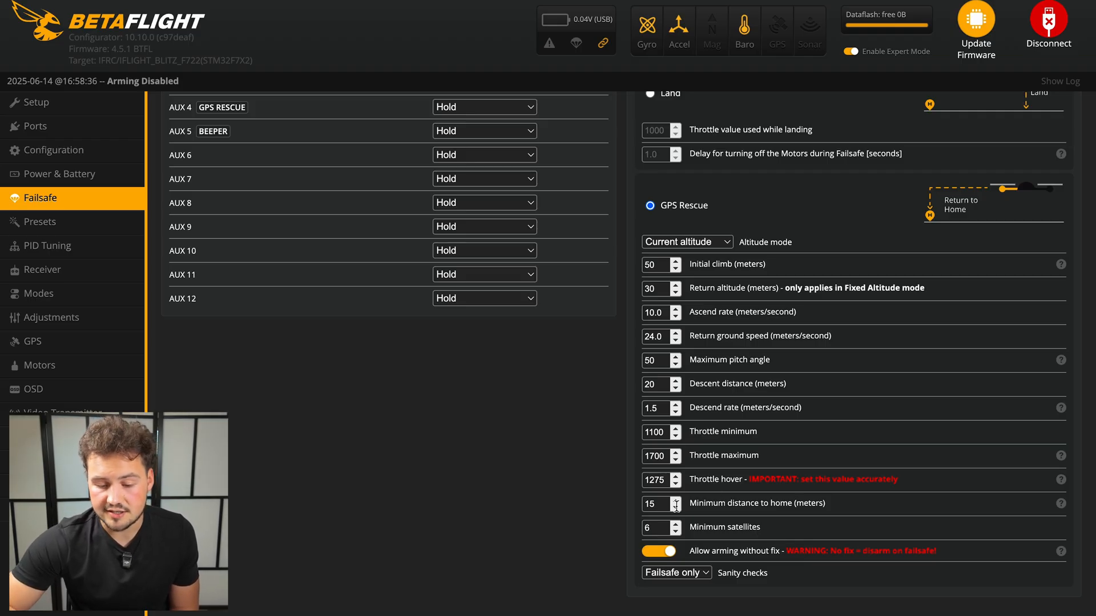
{"action": "mouse_move", "coordinate": [714, 567]}
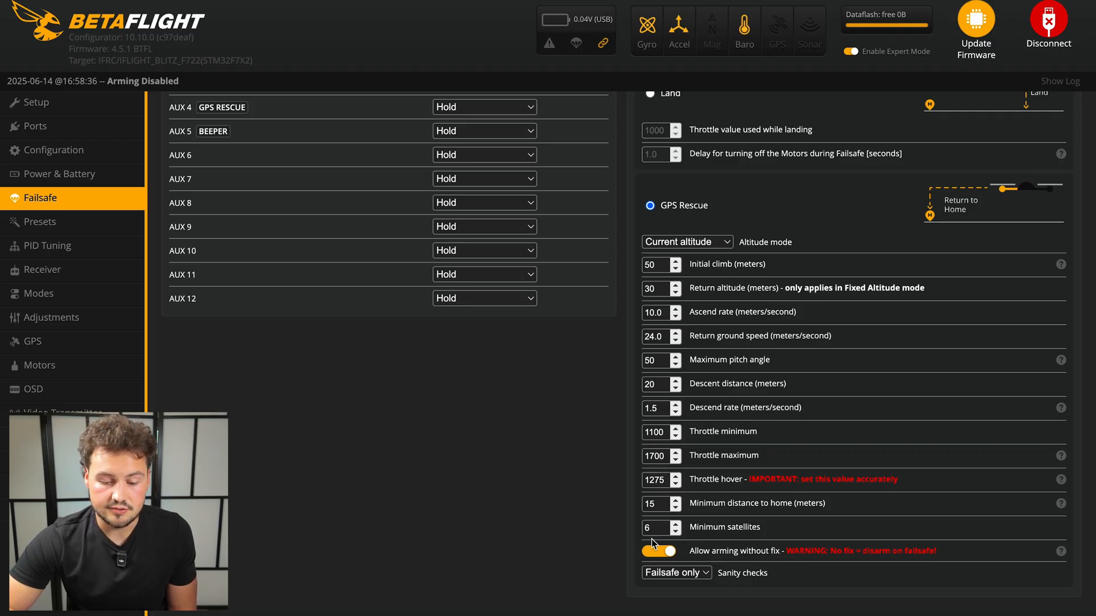
{"action": "mouse_move", "coordinate": [771, 561]}
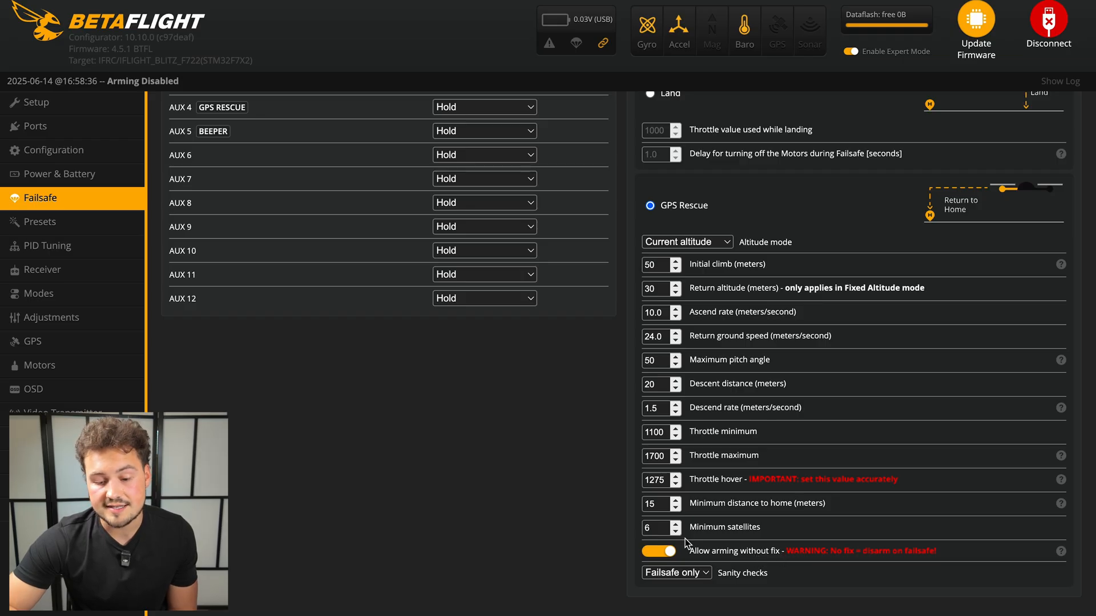
Open the OSD tab to show the element list and flight preview
{"action": "left_click", "coordinate": [32, 389]}
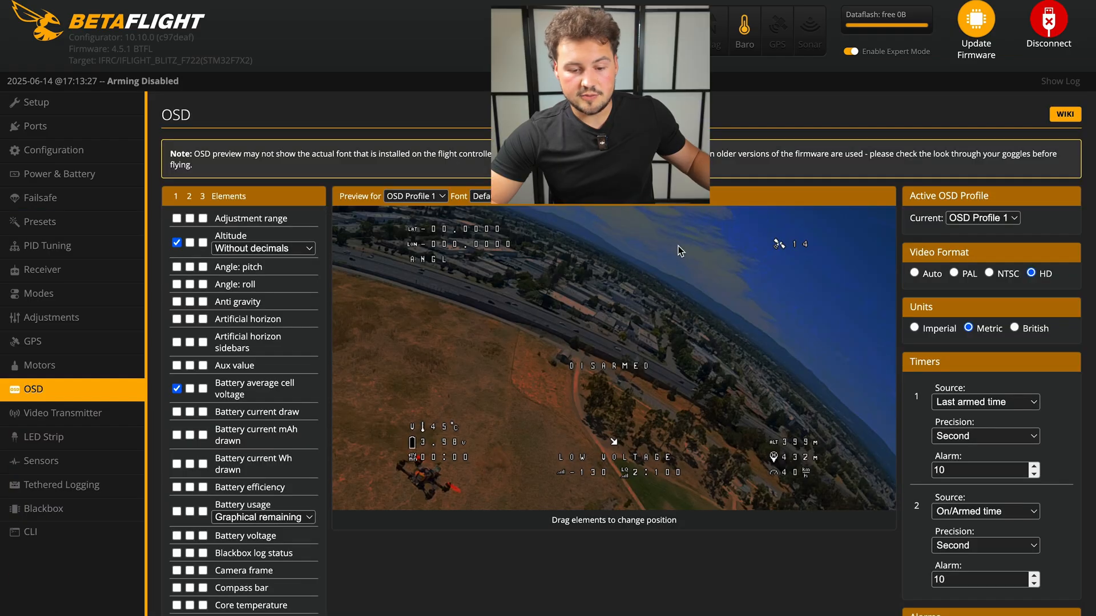
{"action": "mouse_move", "coordinate": [623, 250]}
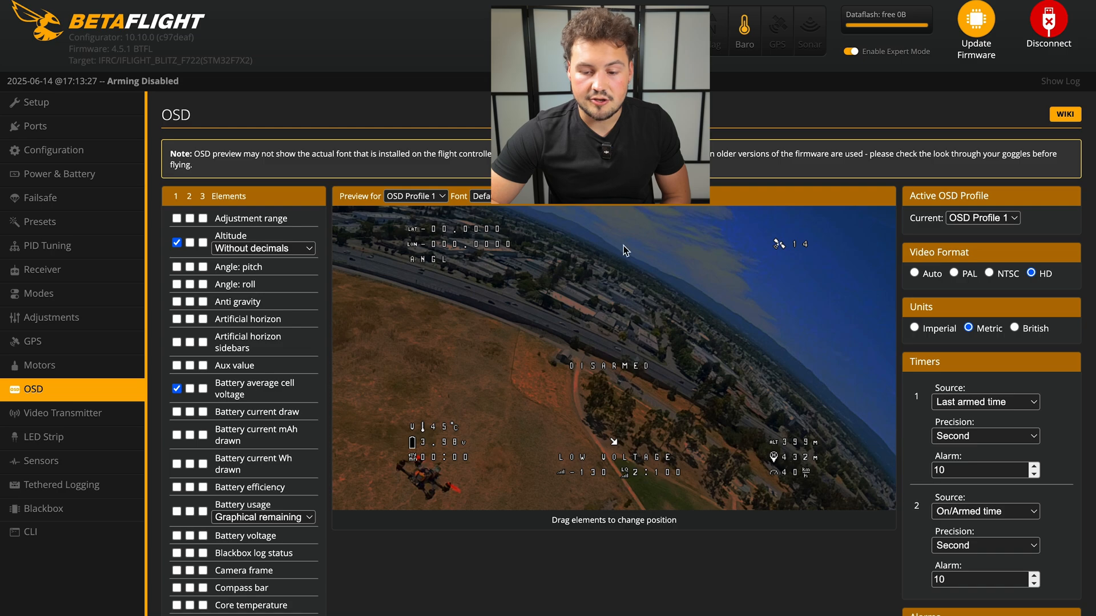
{"action": "mouse_move", "coordinate": [785, 250]}
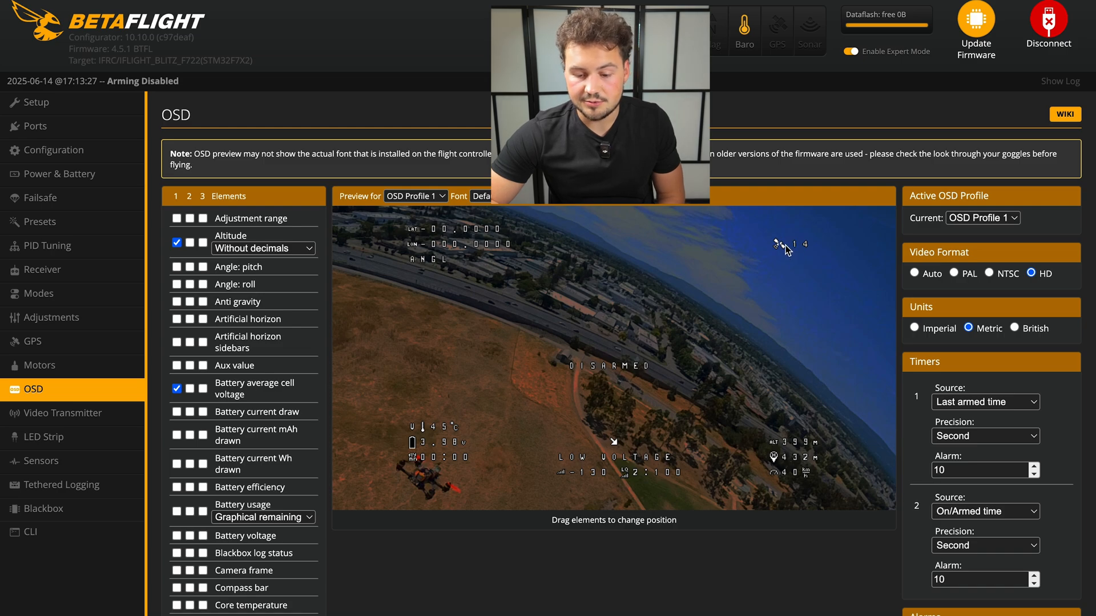